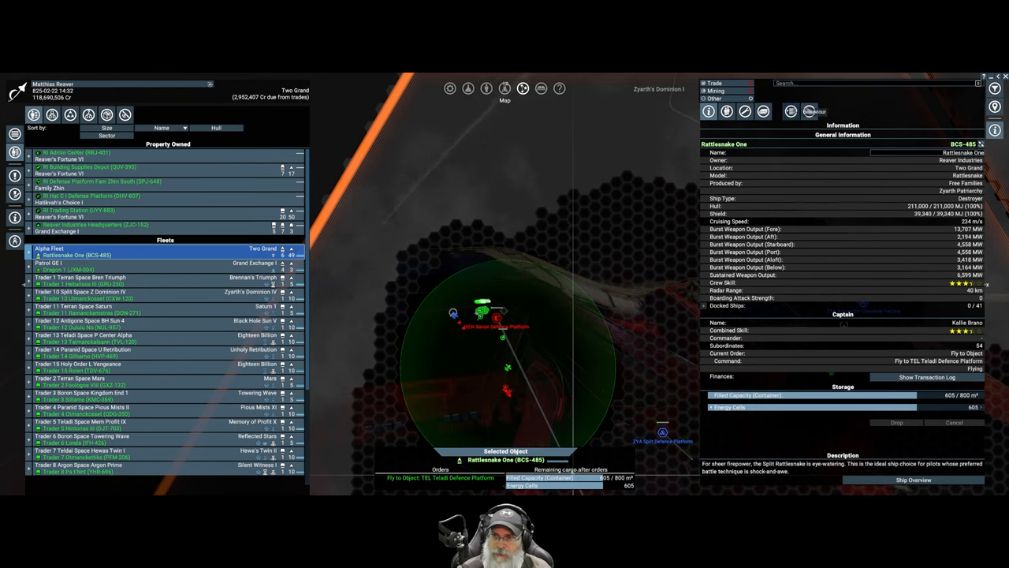
Focus the map on the station Reaver's Fortune VI from the Property Owned list.
click(790, 110)
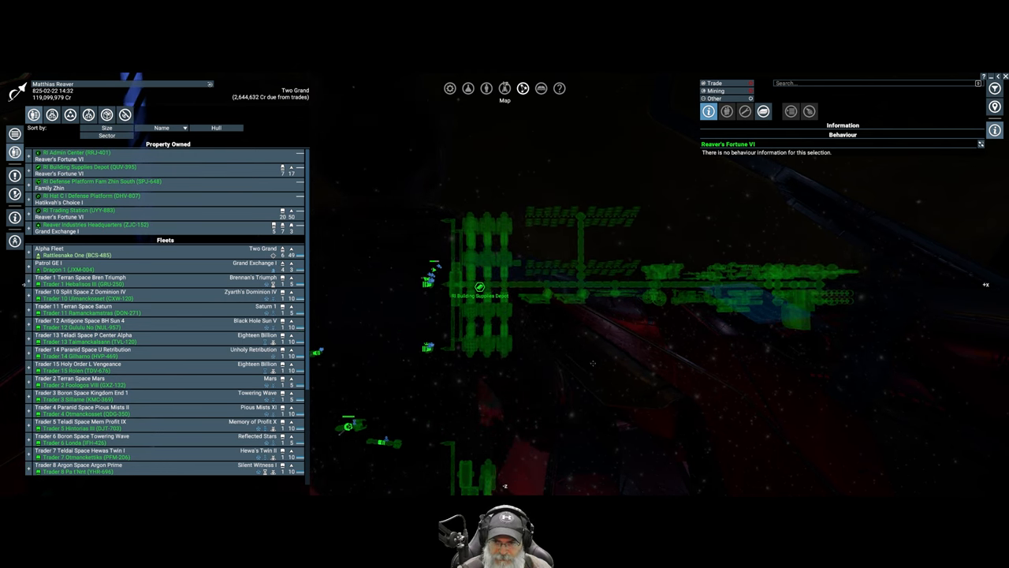
mouse_move(536, 359)
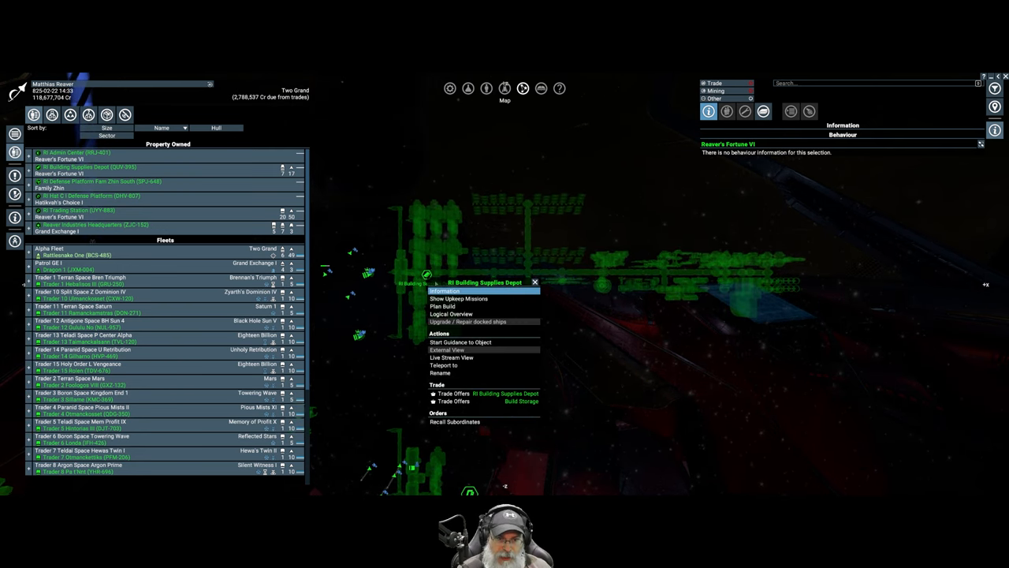
click(467, 321)
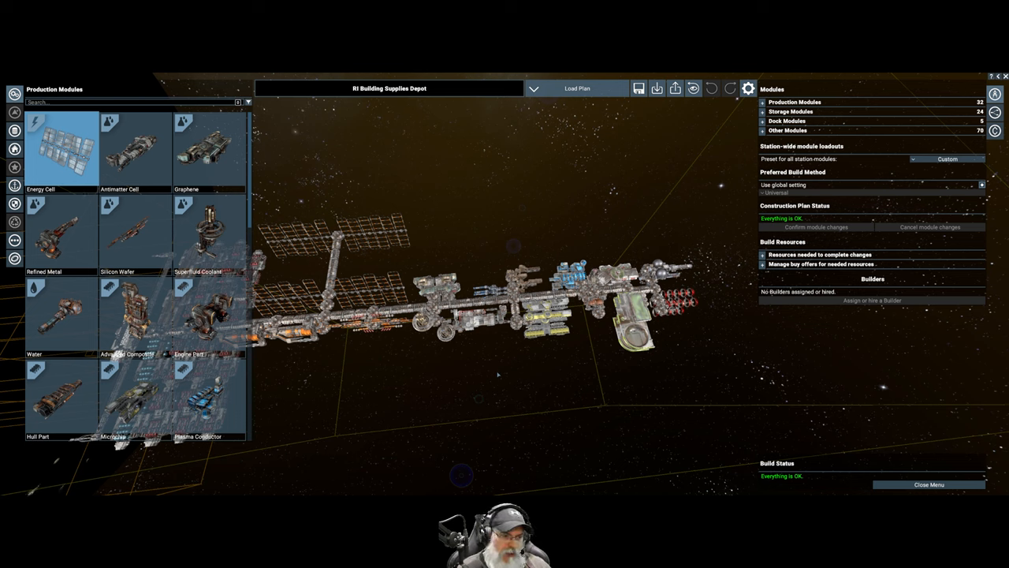
mouse_move(497, 375)
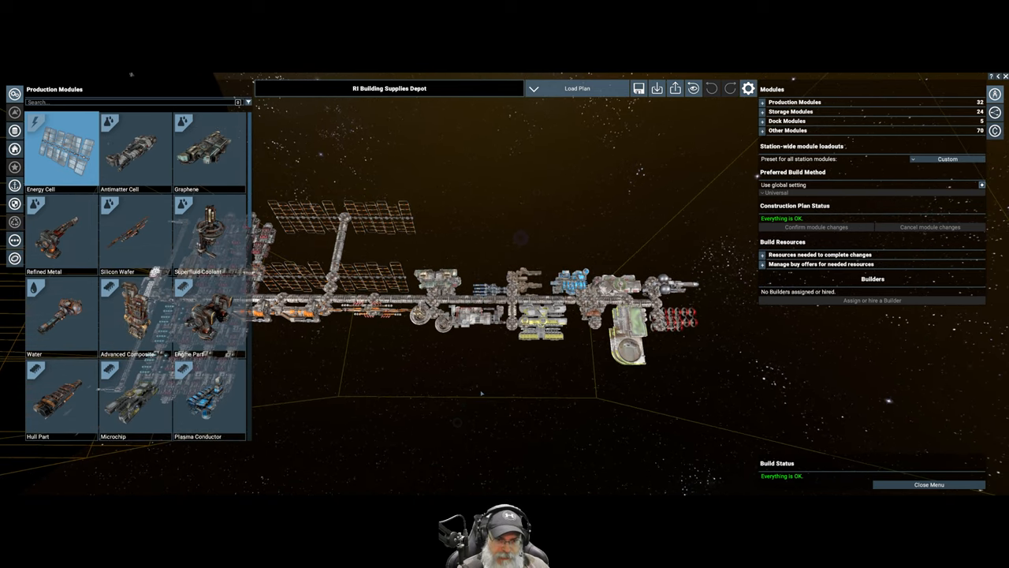
mouse_move(486, 391)
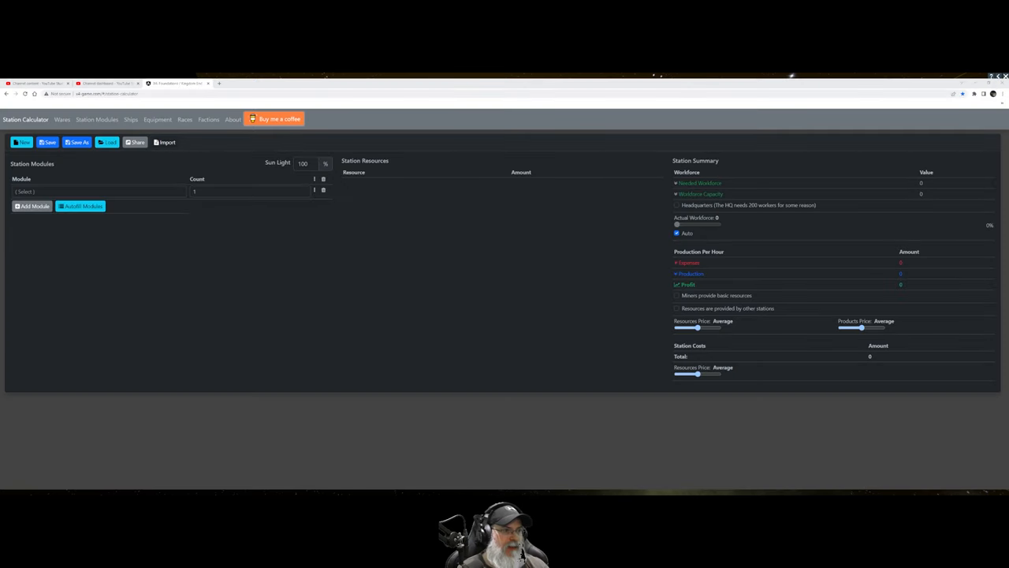
Bring up the Load Layout dialog listing the saved BI Building Supplies Depot layout.
click(107, 93)
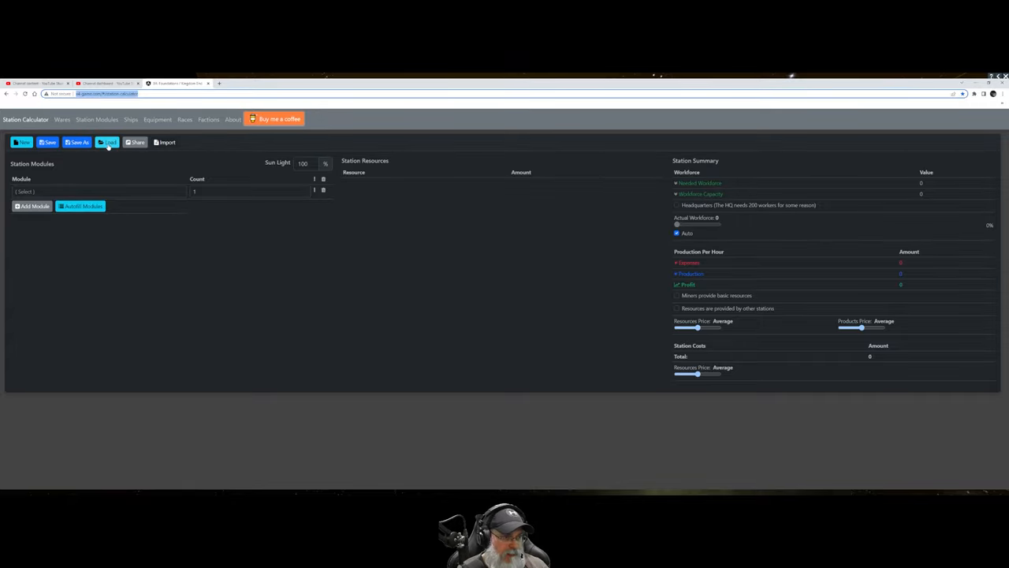
click(108, 142)
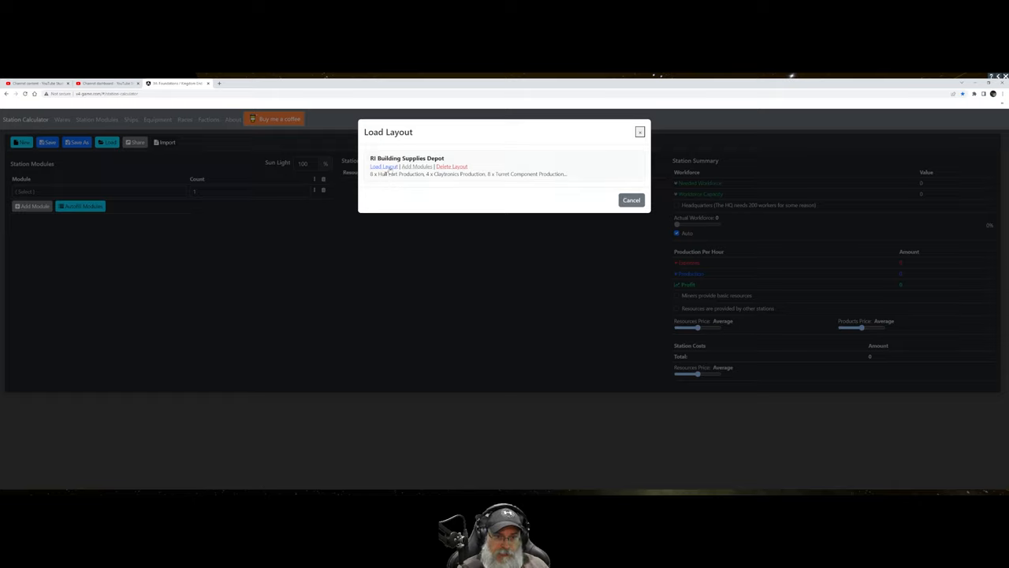
Load the BI Building Supplies Depot layout and review its module counts, resources and costs.
click(385, 167)
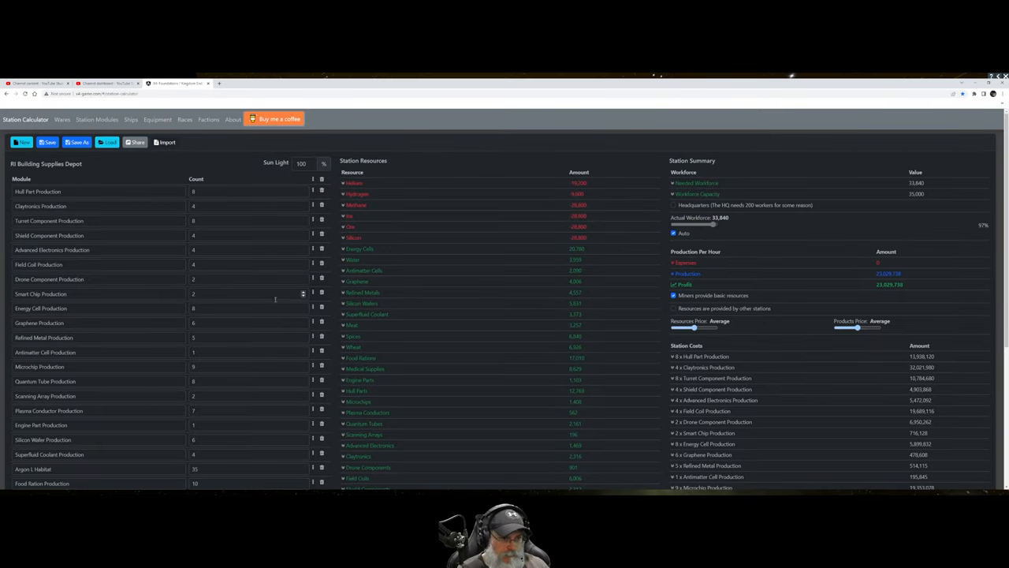
mouse_move(234, 274)
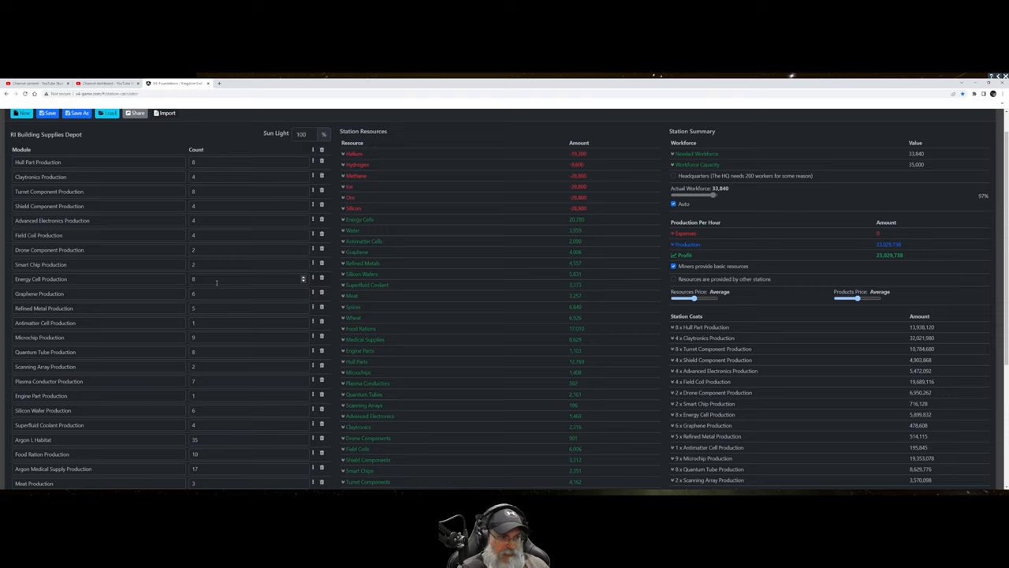
scroll(down, 3)
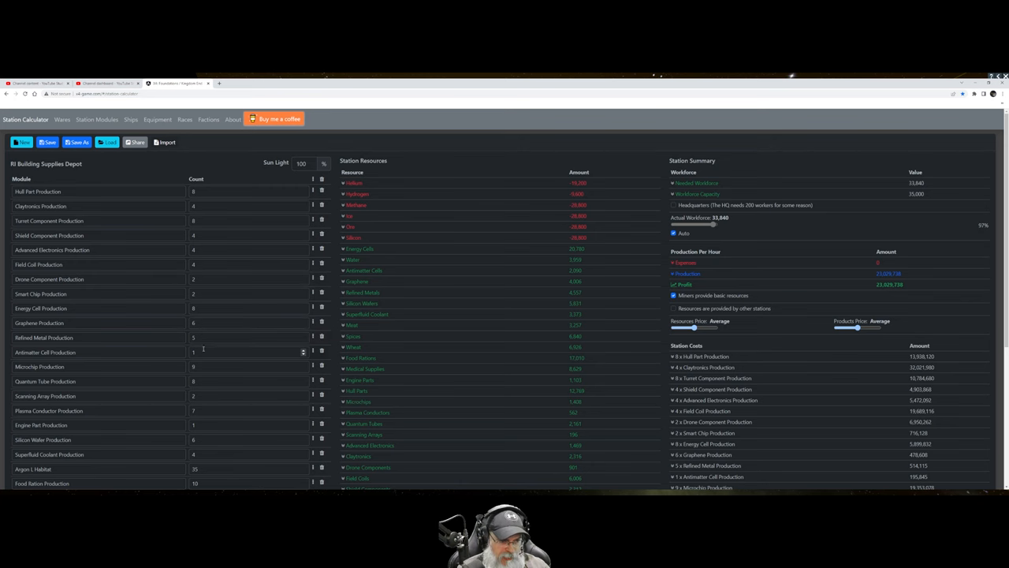
scroll(down, 3)
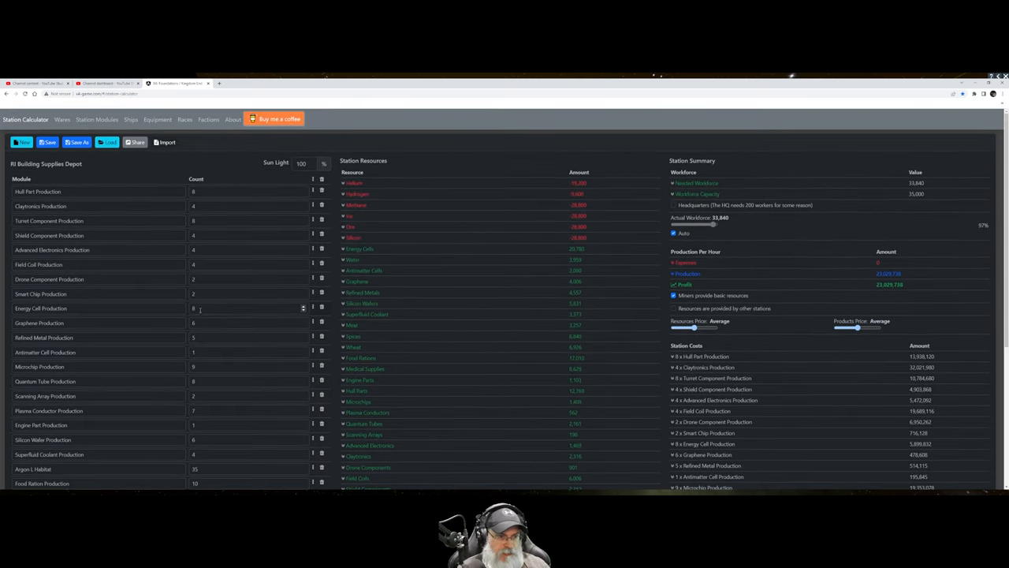
scroll(down, 3)
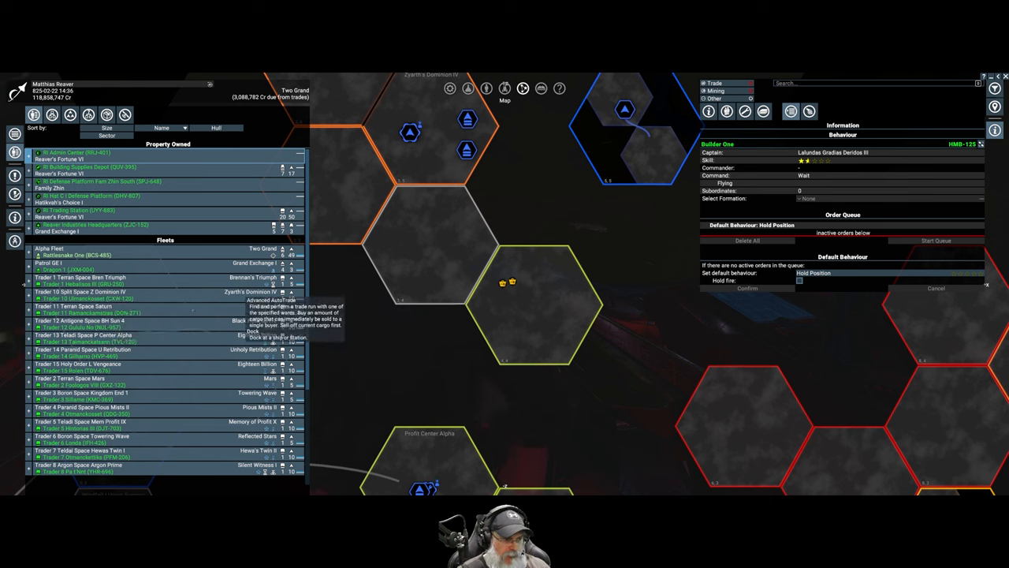
Show Trader 1 Nebulous III's details with its Advanced AutoTrade behaviour.
scroll(down, 3)
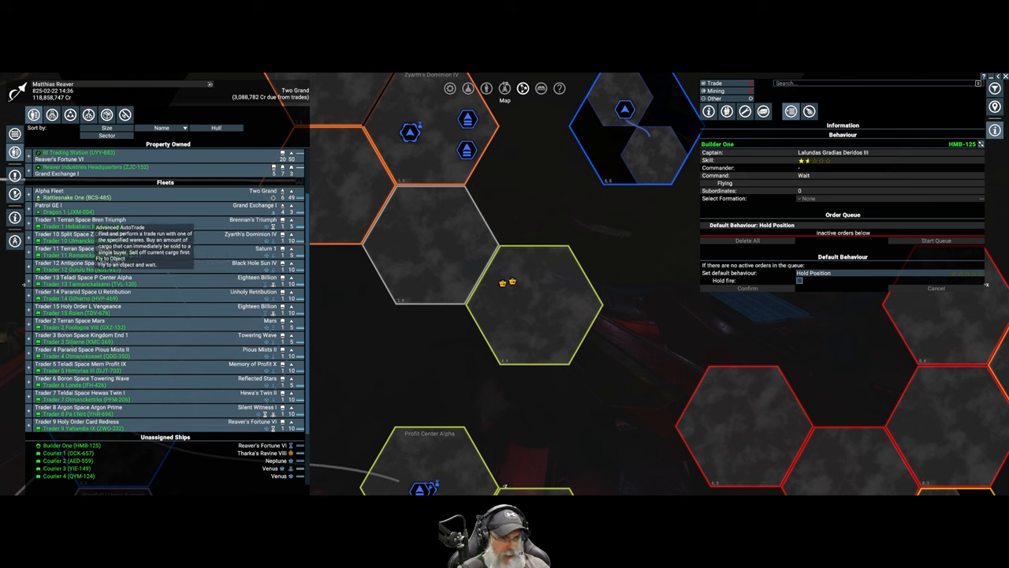
click(79, 219)
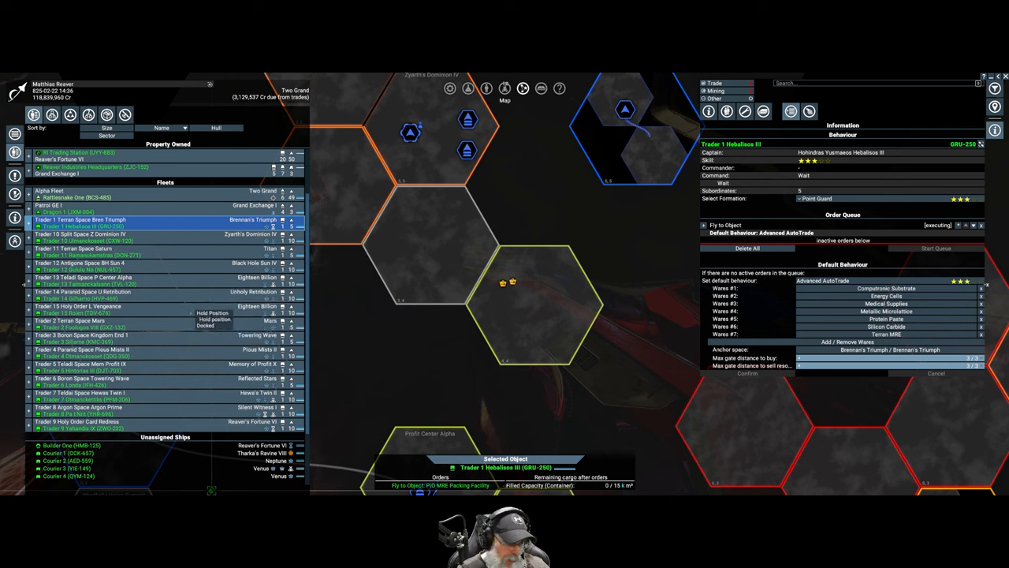
Inspect Trader 15 Ulmanokosset's queued dock orders and Advanced AutoTrade wares.
click(79, 239)
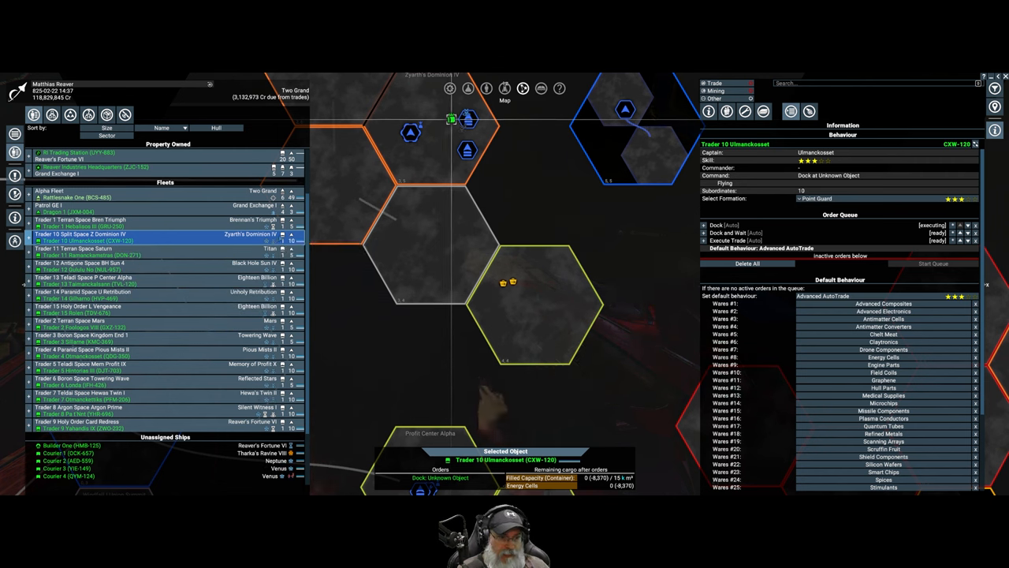
mouse_move(192, 256)
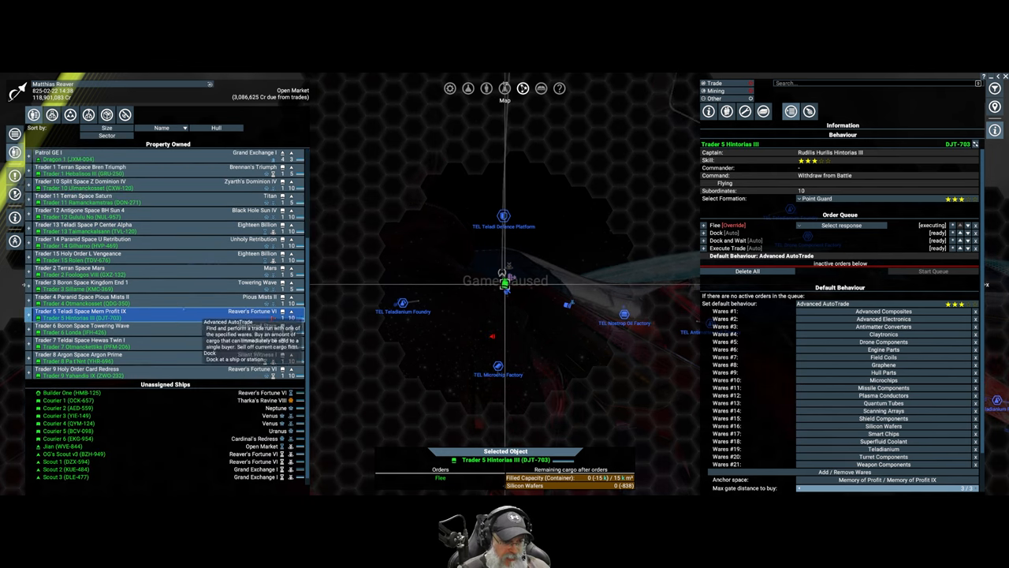
Select the Alpha Group fighters and bring up the orders menu for them.
click(28, 317)
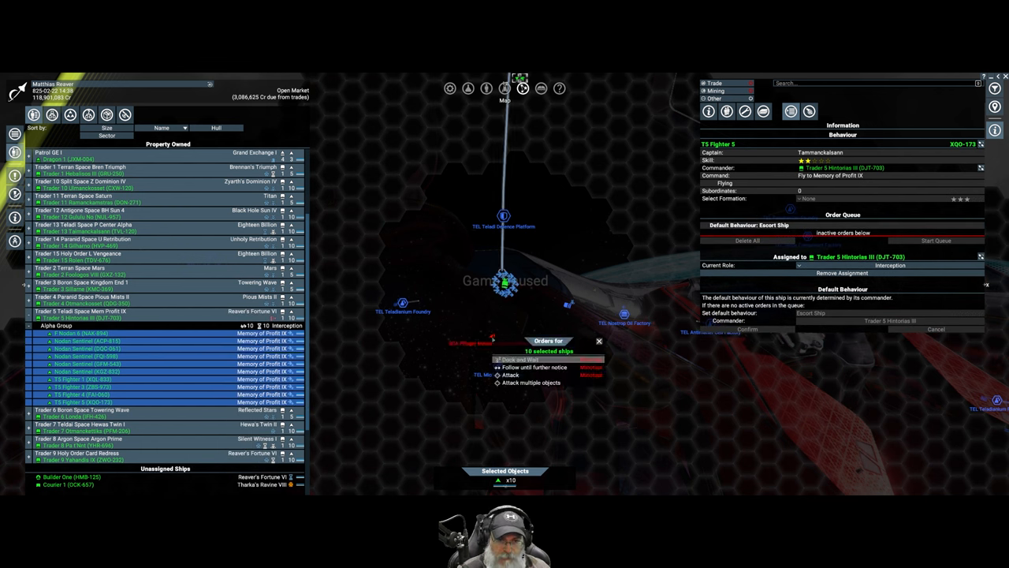
click(510, 375)
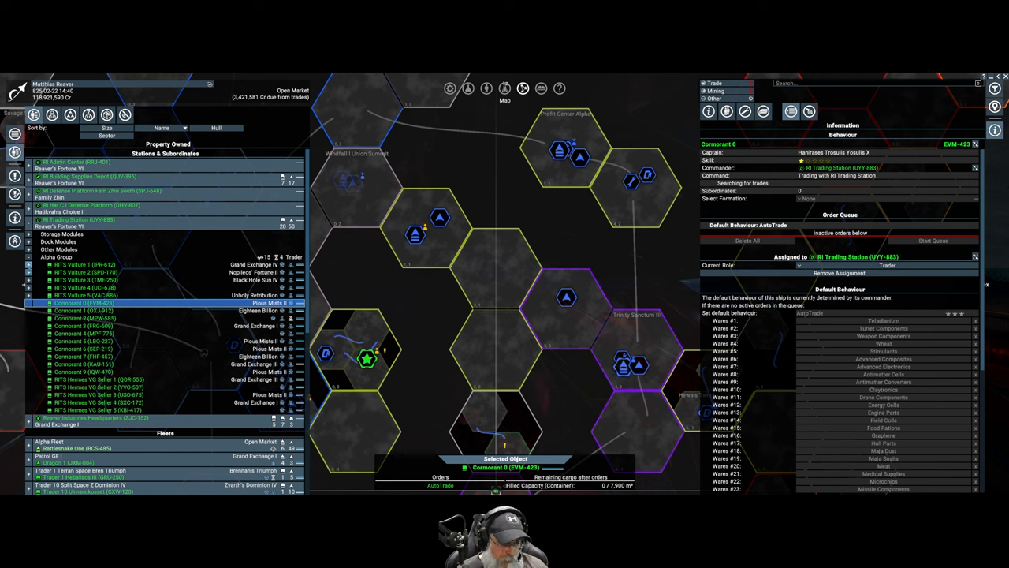
Expand the station's subordinates and show the BI Trading Station's information panel.
click(87, 265)
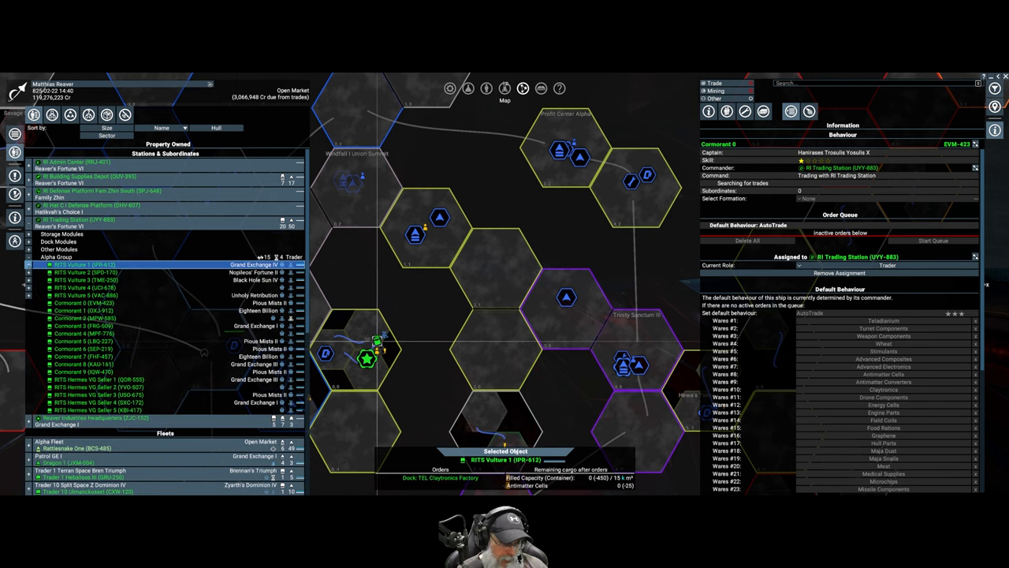
click(32, 265)
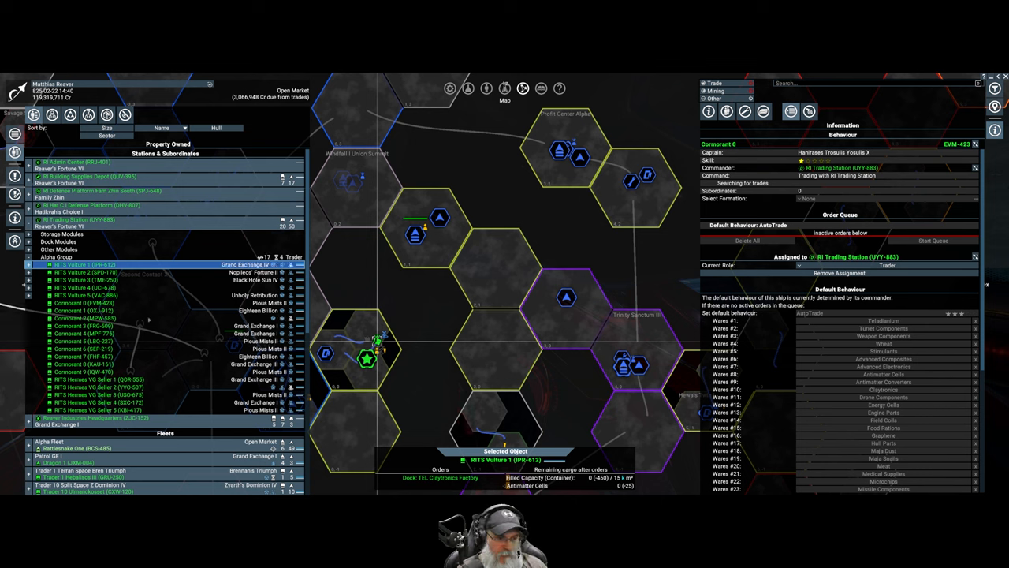
click(85, 219)
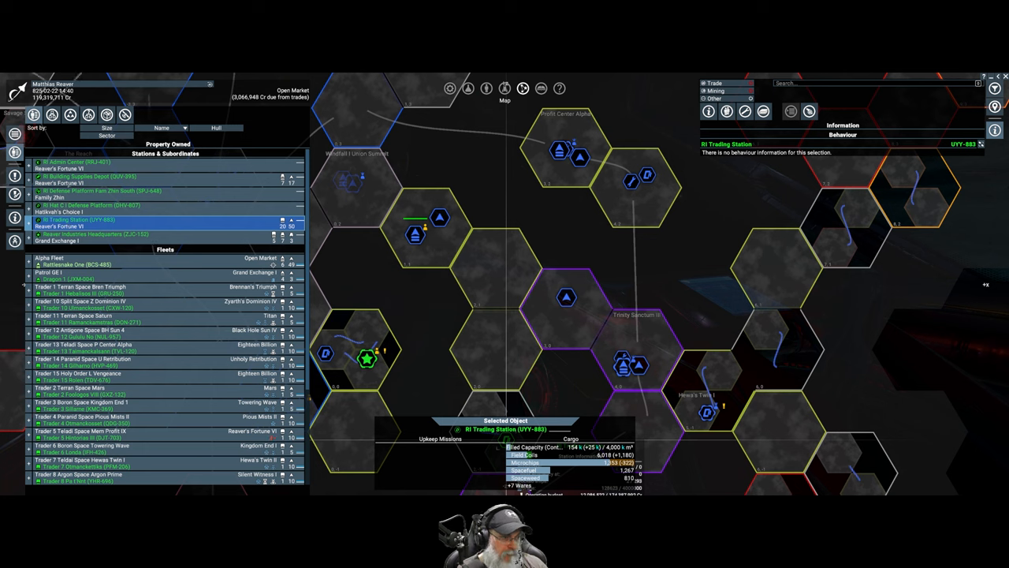
Browse the Building Supplies Depot's miners and show RI LG Miner 3's full ship details.
click(87, 177)
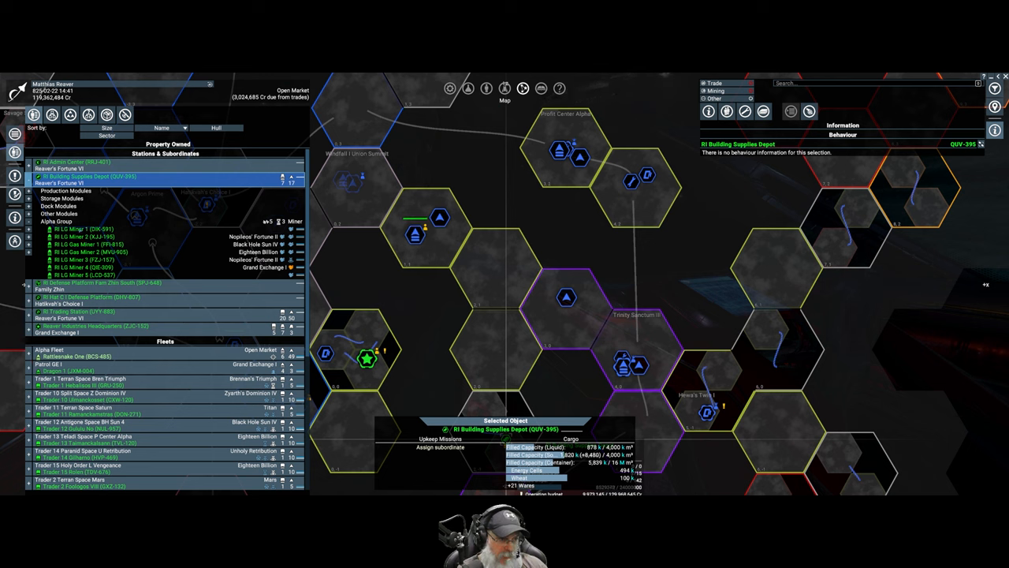
click(85, 229)
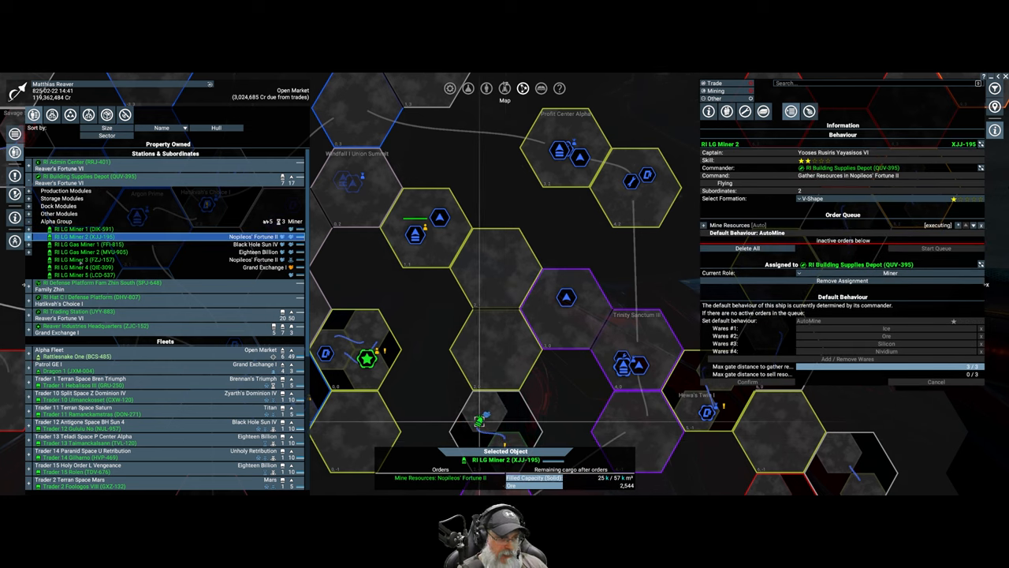
click(82, 258)
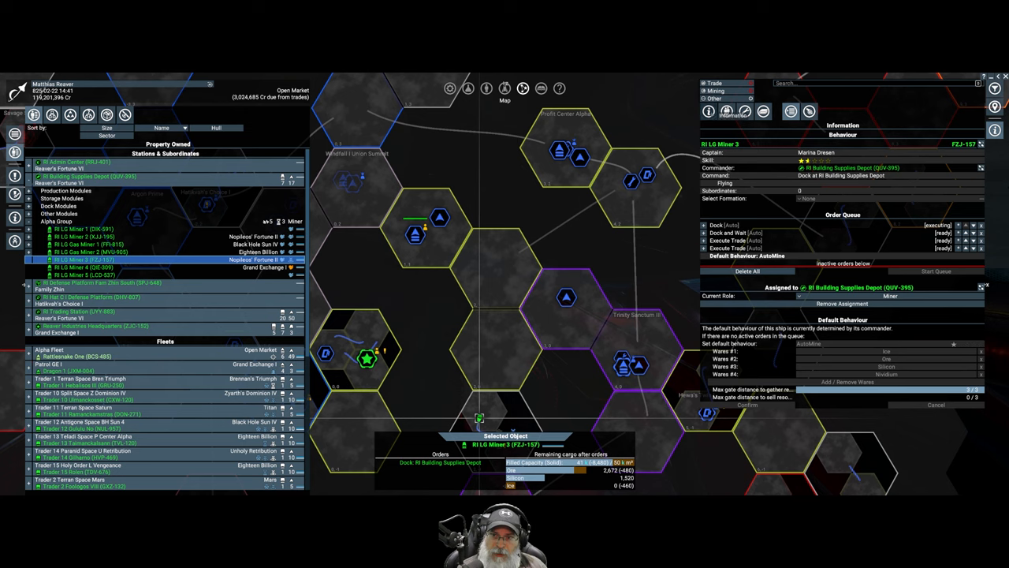
click(710, 110)
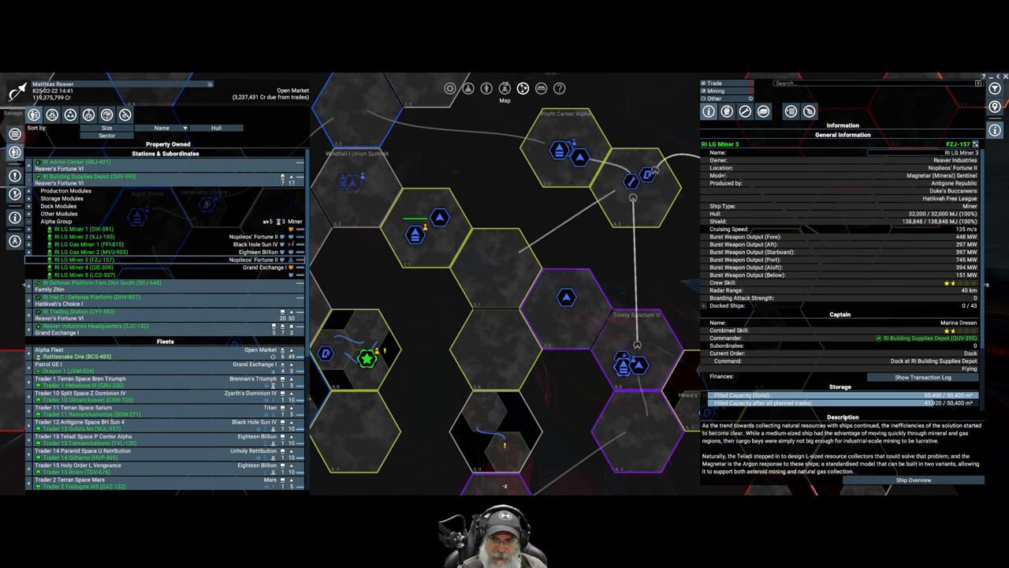
click(745, 110)
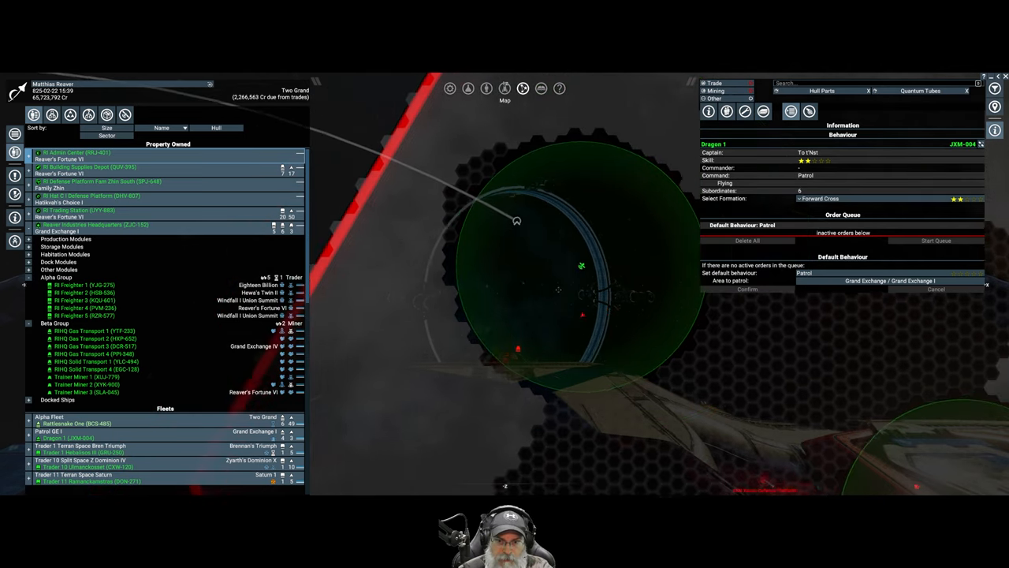
Give Osaka 1, 2 and 3 Fly and Wait orders to a spot inside the green area.
key(space)
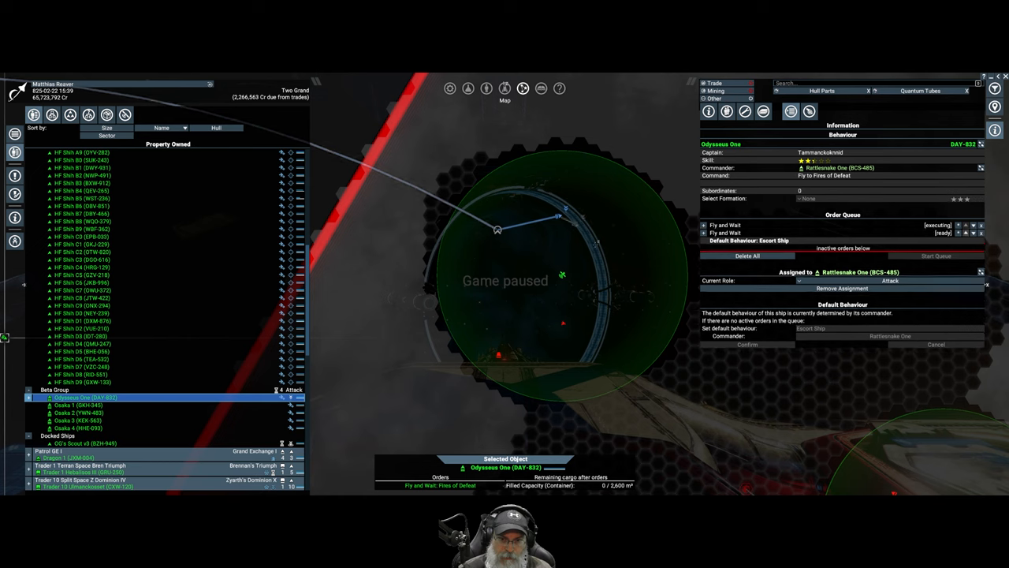
click(78, 404)
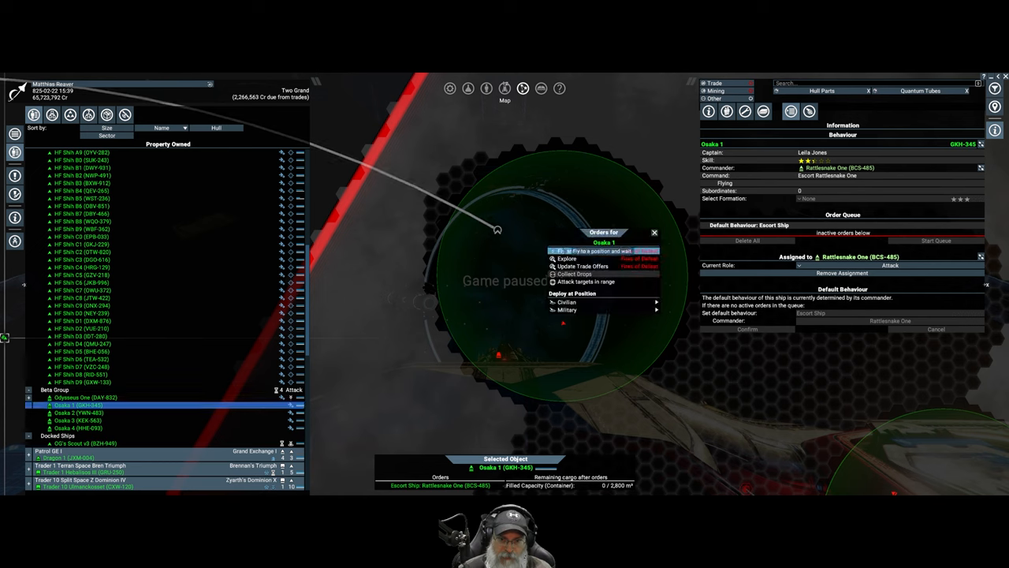
click(587, 251)
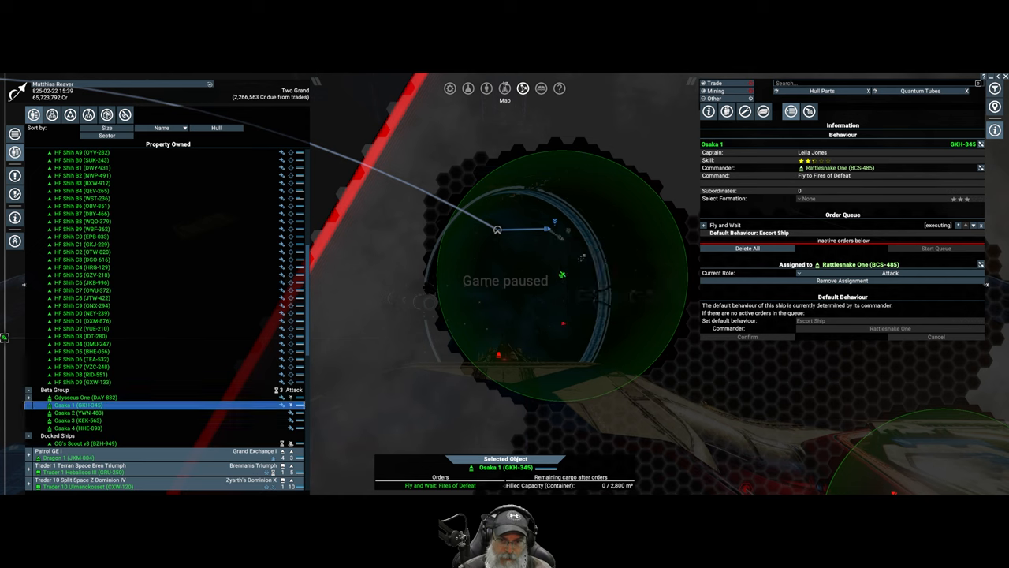
click(79, 414)
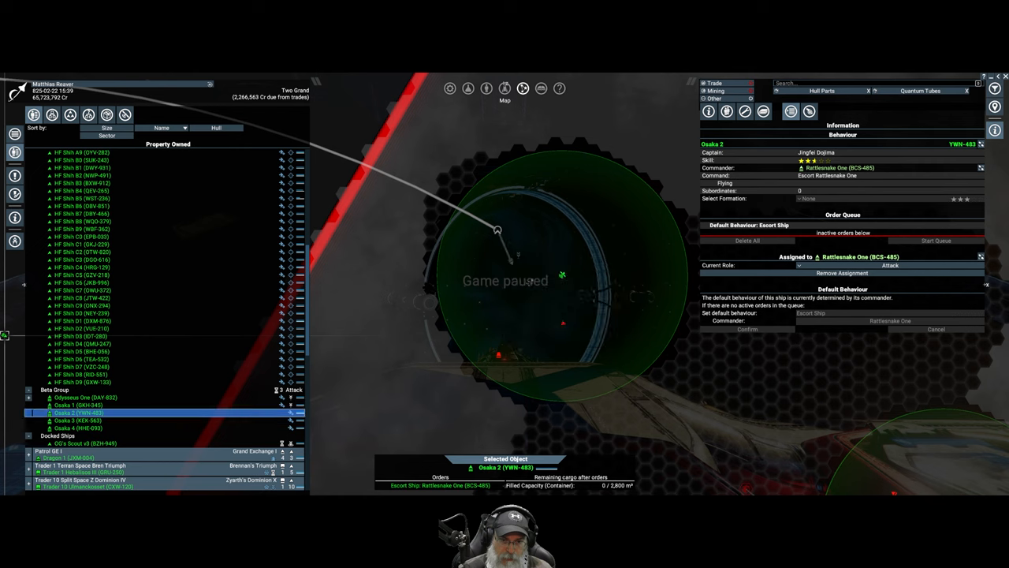
click(79, 420)
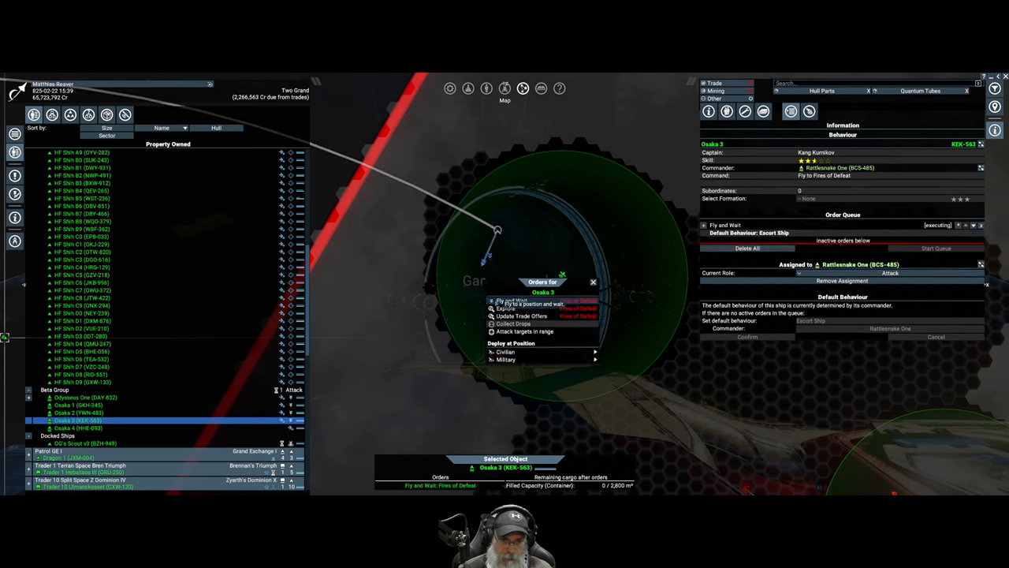
click(79, 427)
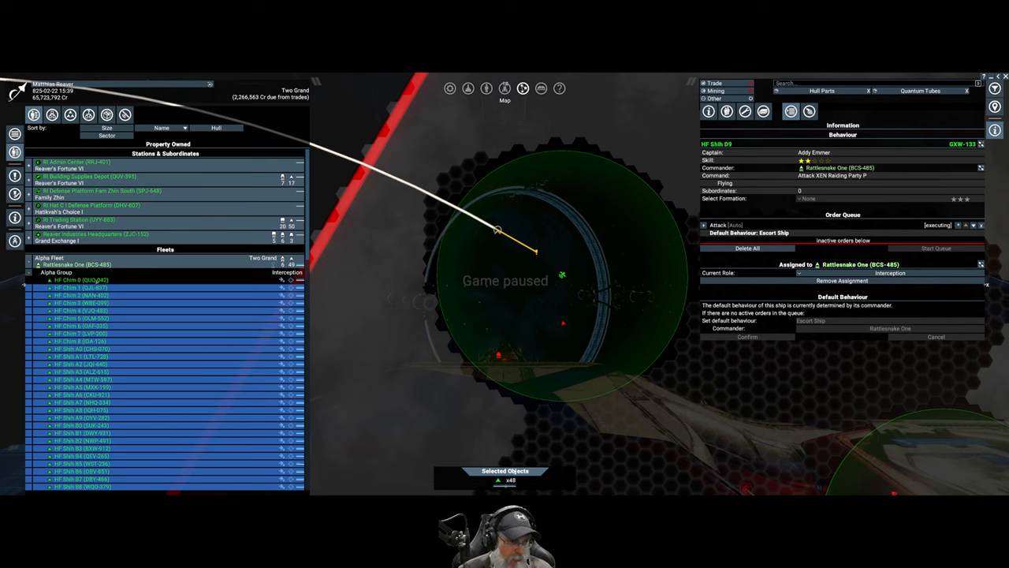
Assign the Alpha Group fighters as subordinates of HF Chim 9 and bring up its orders.
right_click(79, 287)
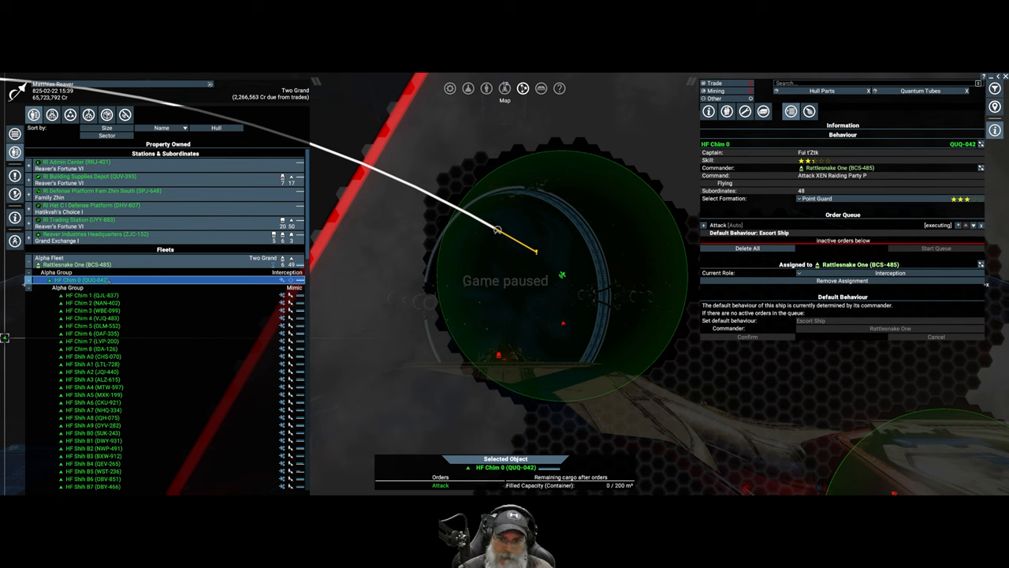
right_click(82, 280)
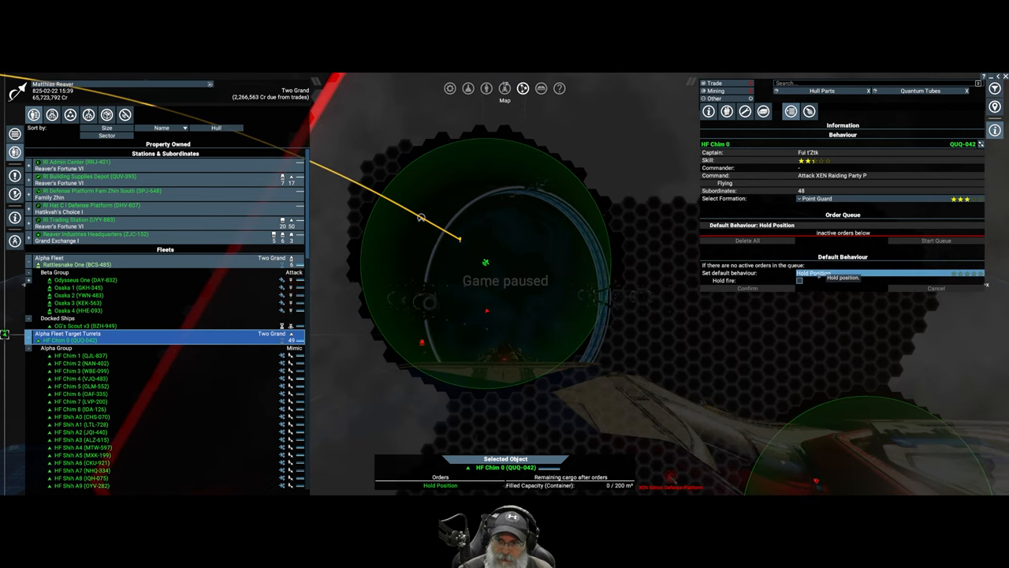
Set HF Chim 9's default behaviour to Protect Position in Fires of Defeat and adjust the radius.
click(814, 273)
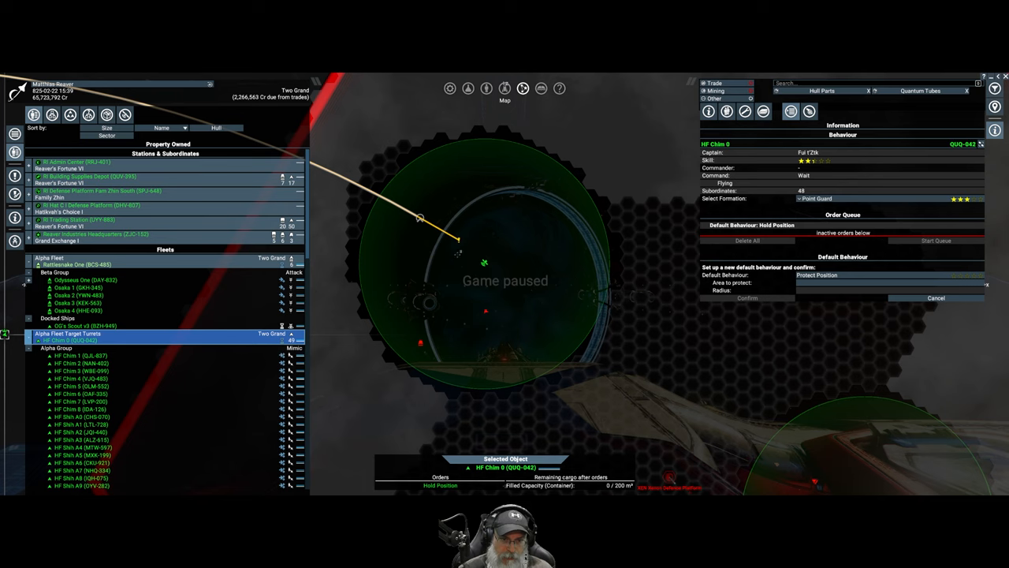
click(937, 298)
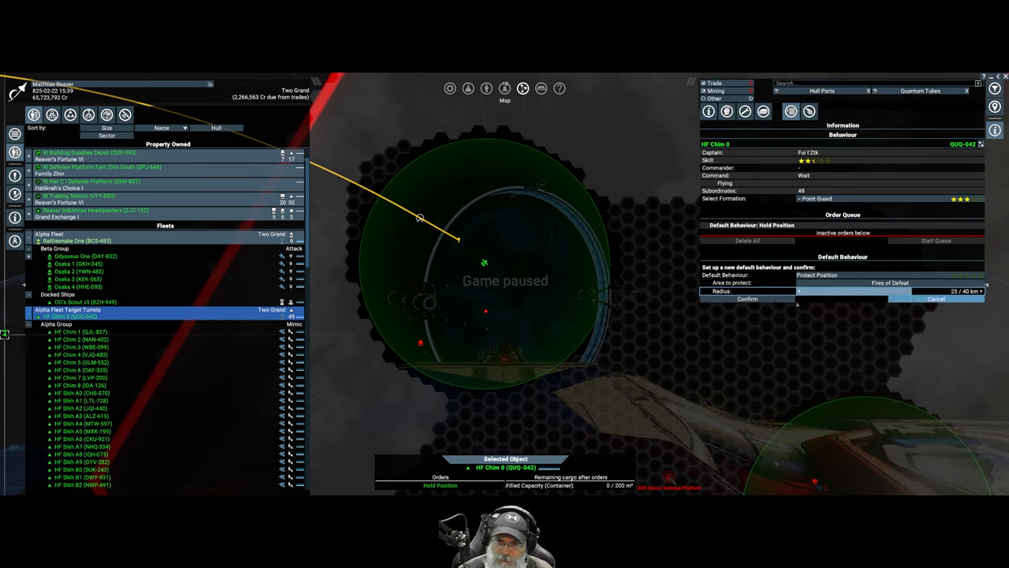
click(746, 298)
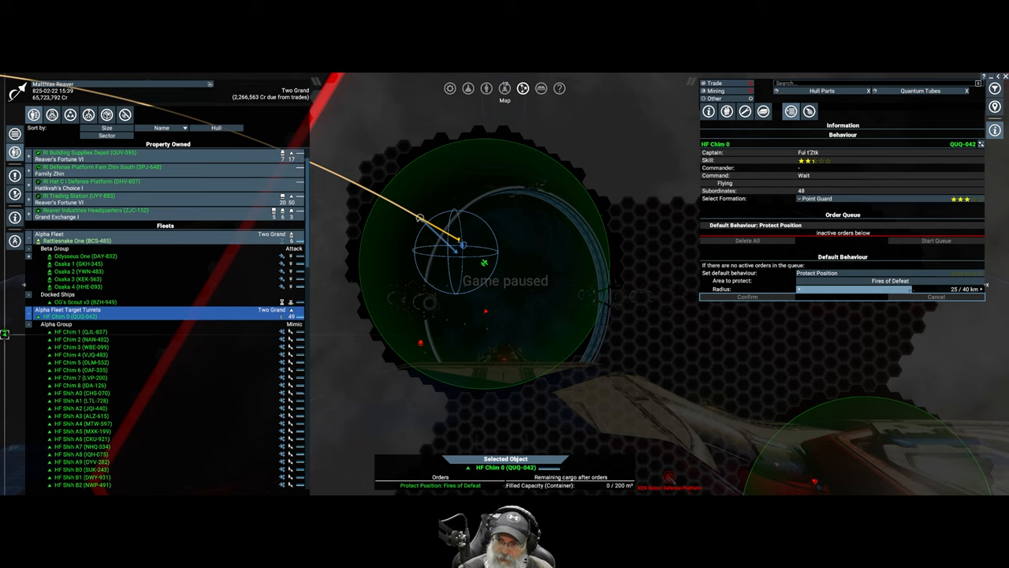
drag(931, 288, 947, 288)
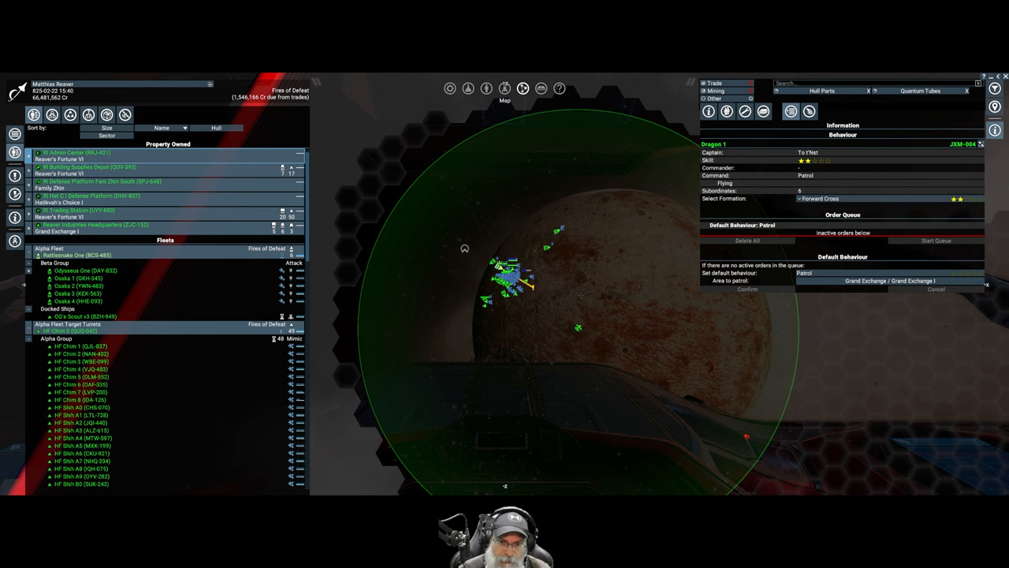
click(71, 277)
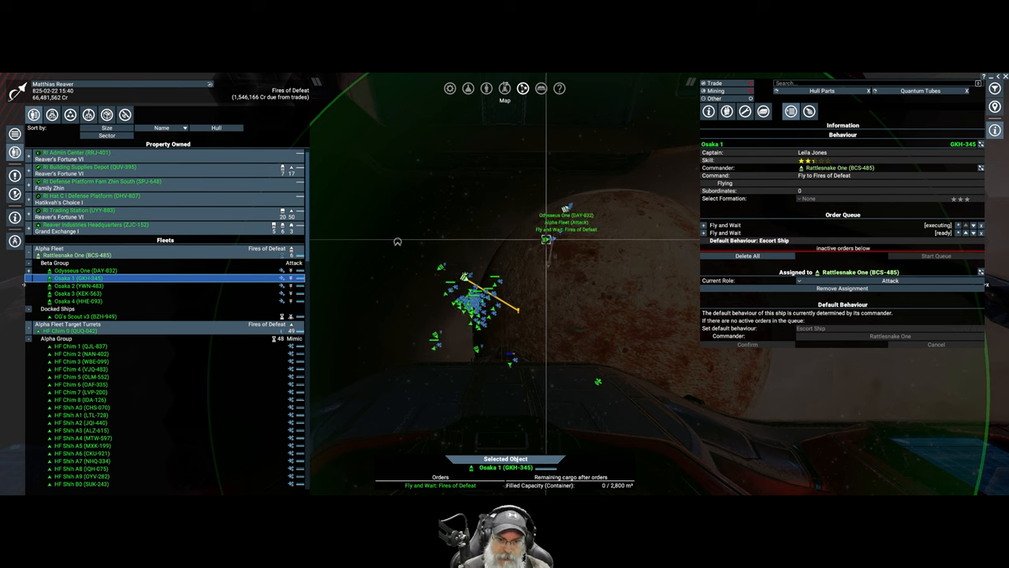
click(85, 270)
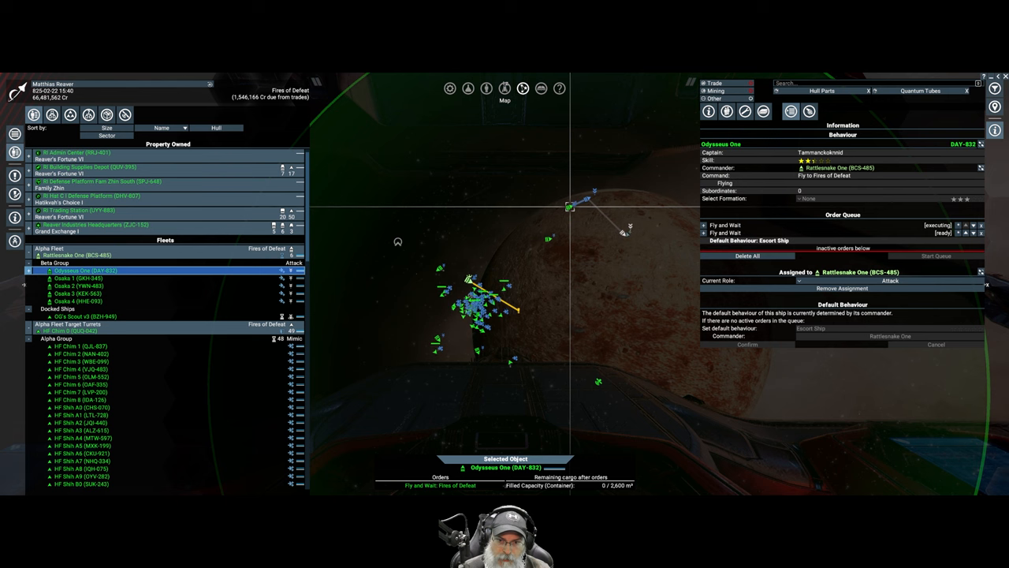
right_click(726, 234)
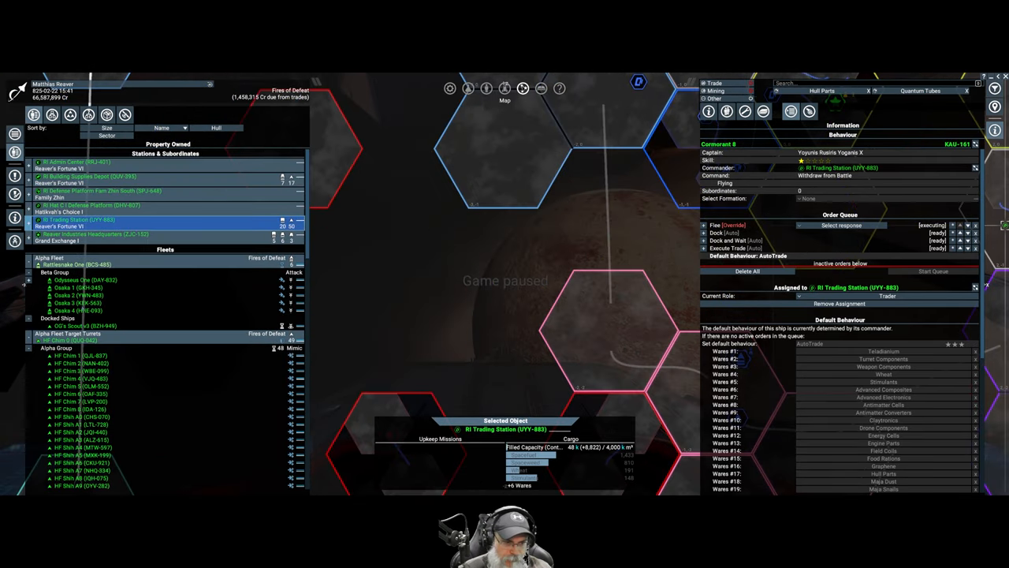
Close the trading station's ware list to show the fleet near the planet.
click(86, 279)
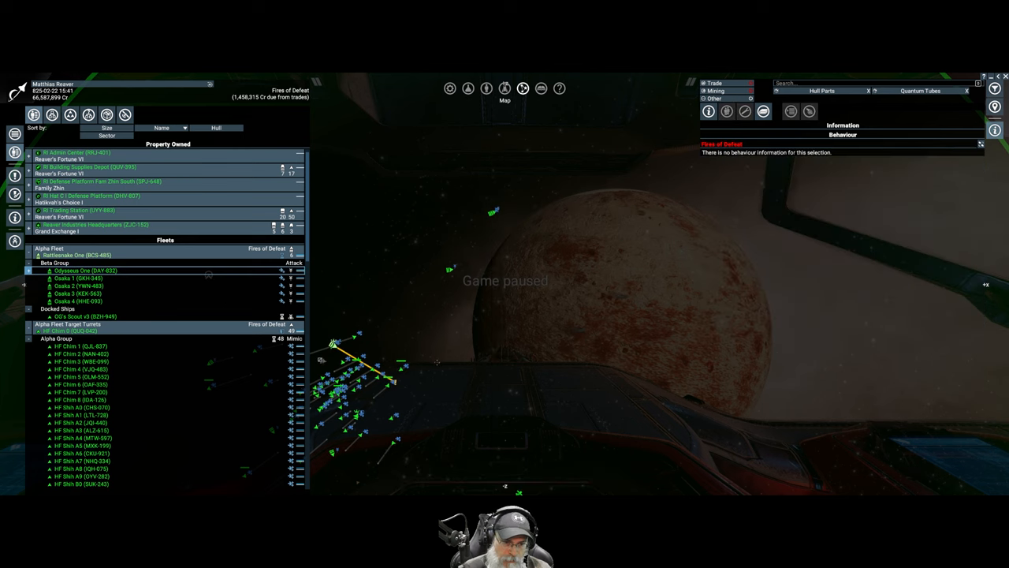
click(76, 278)
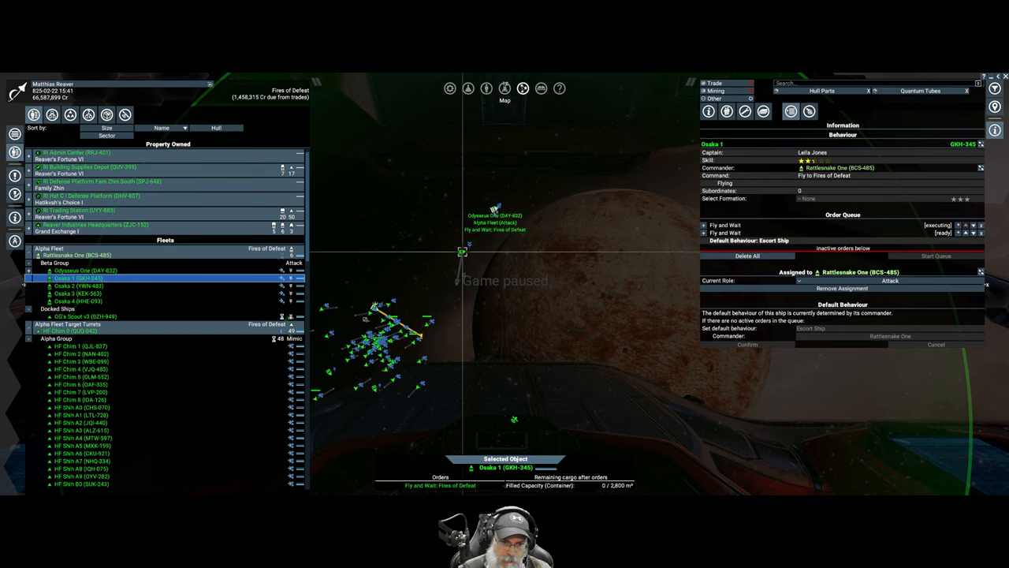
click(86, 270)
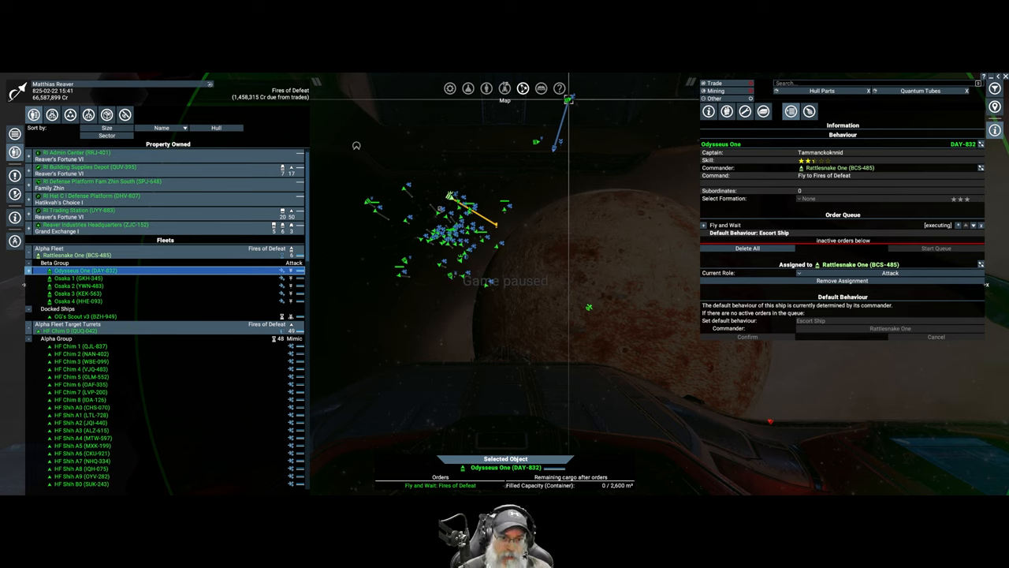
click(78, 300)
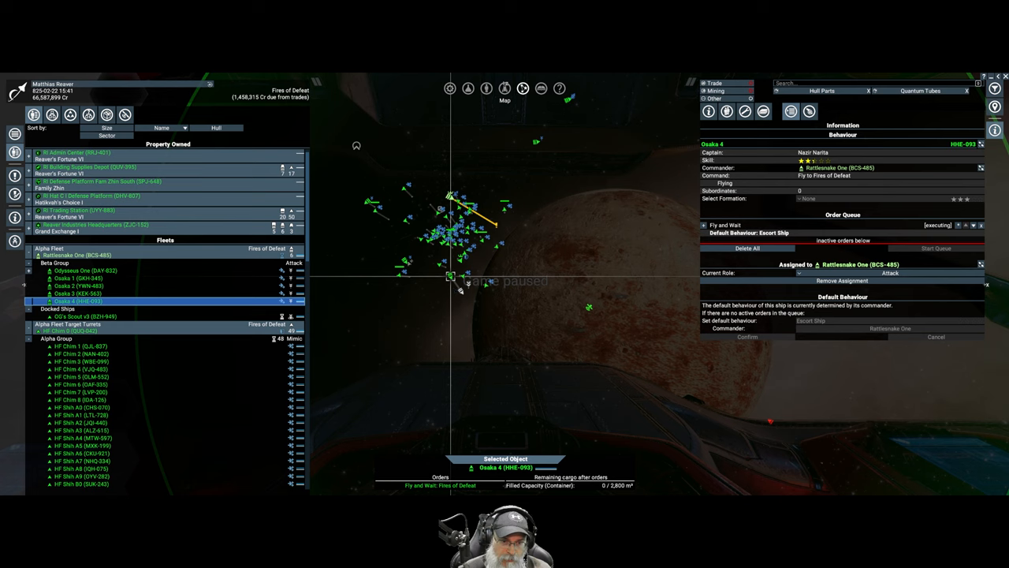
click(78, 285)
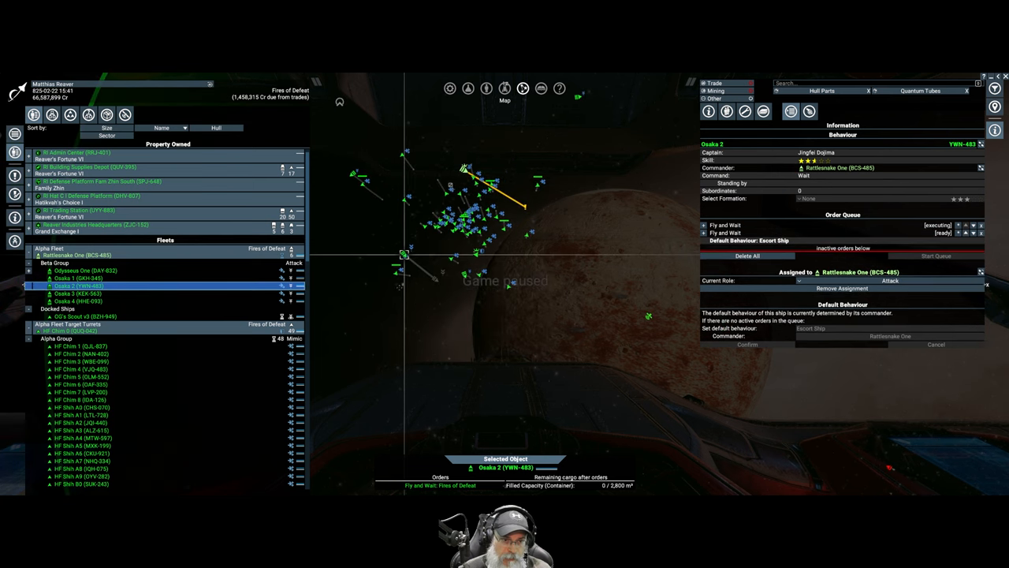
click(77, 294)
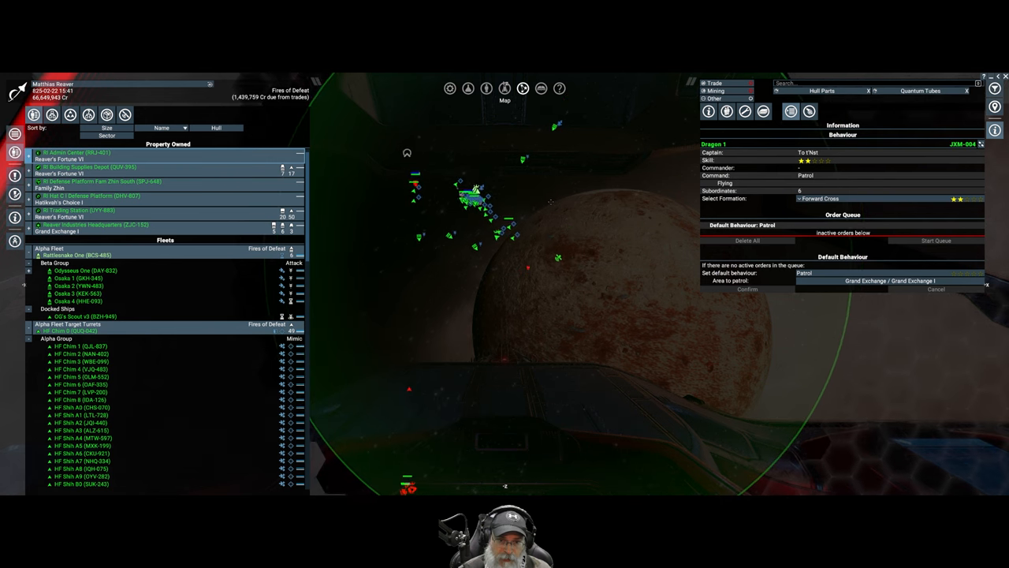
click(77, 277)
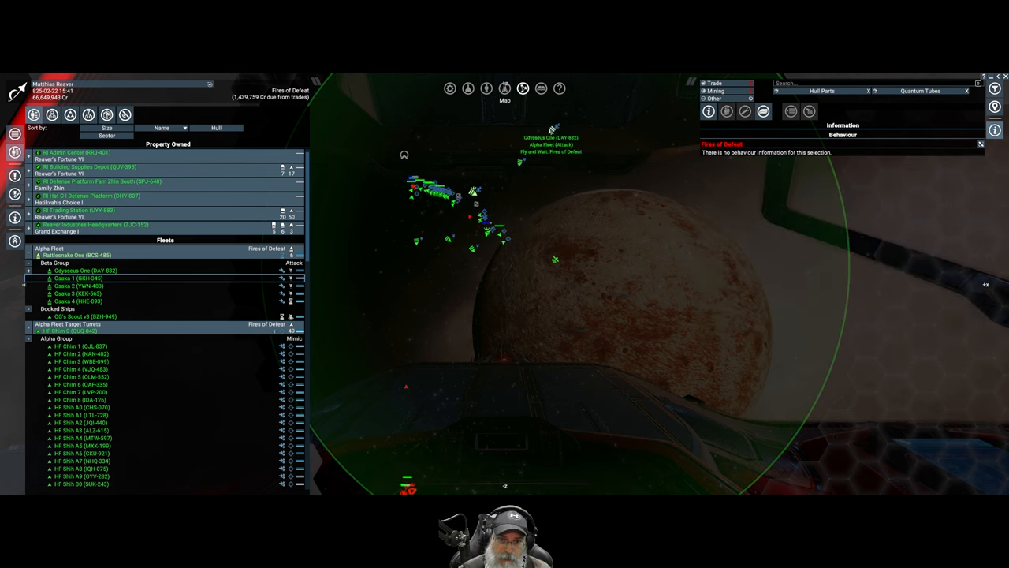
click(85, 269)
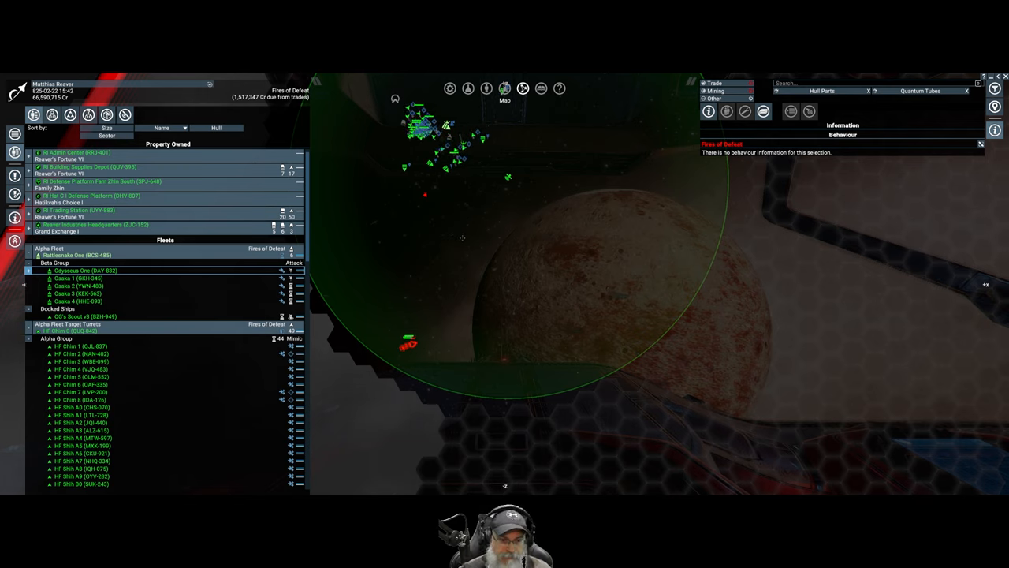
click(86, 331)
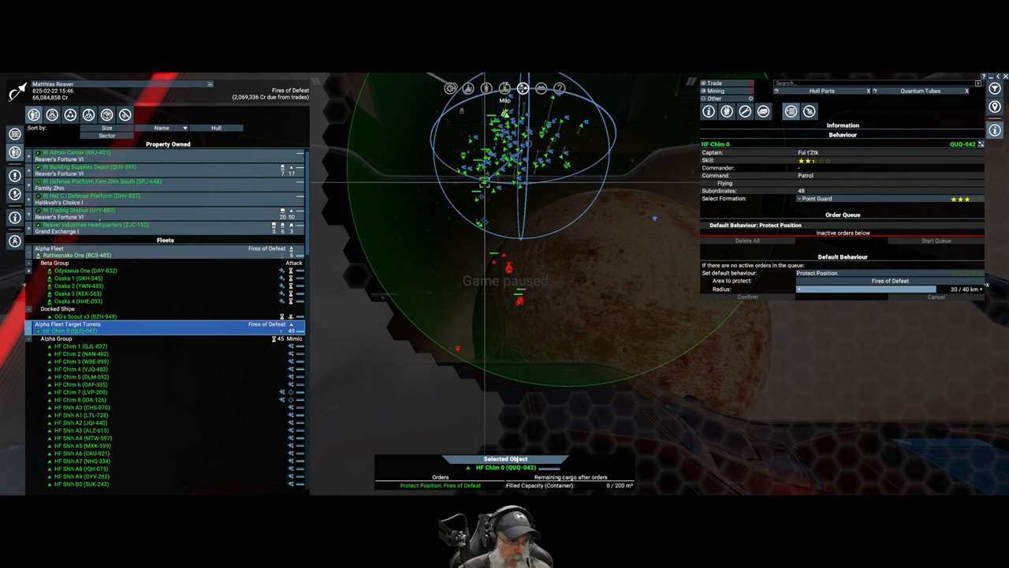
Select all five Beta Group destroyers in the Property Owned list.
click(82, 270)
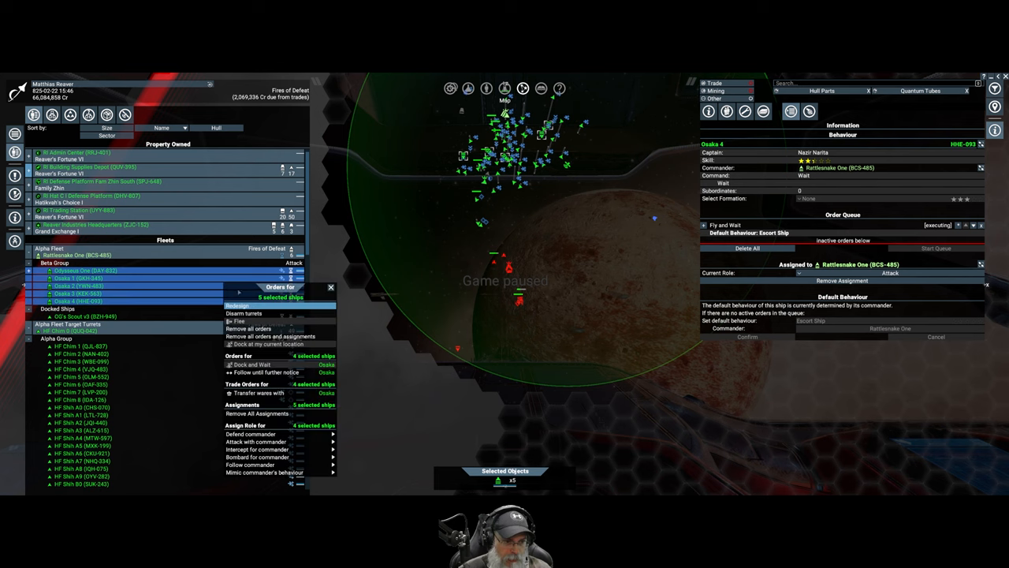
mouse_move(268, 338)
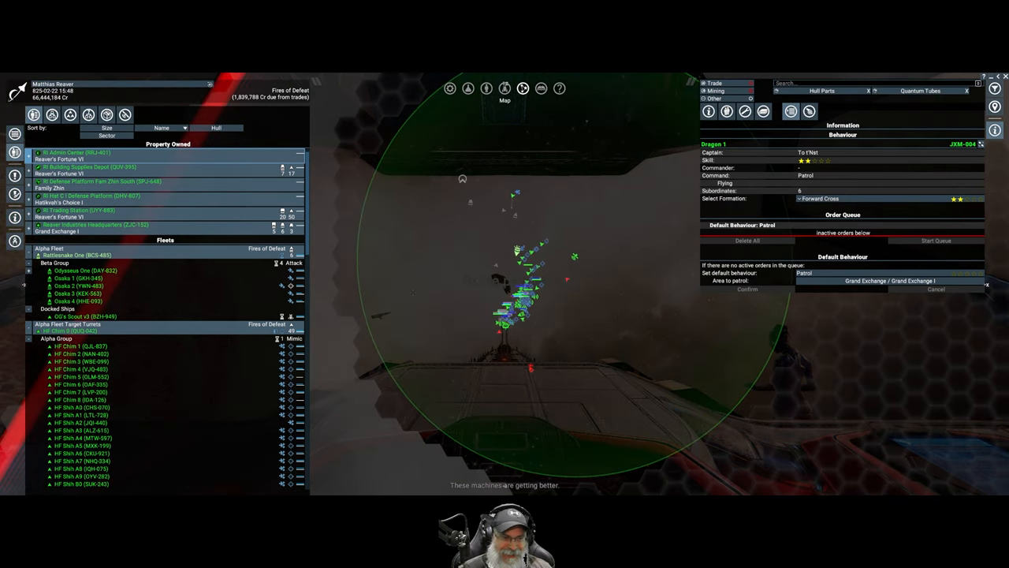
Select lead fighter HF Chim 8 to review its Protect Position behaviour and attack order.
click(79, 331)
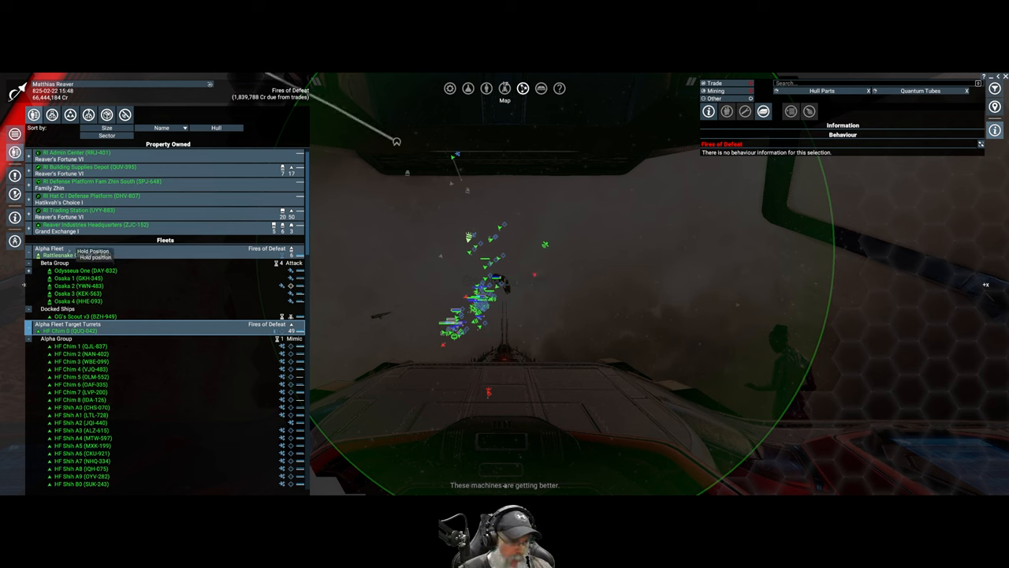
click(75, 256)
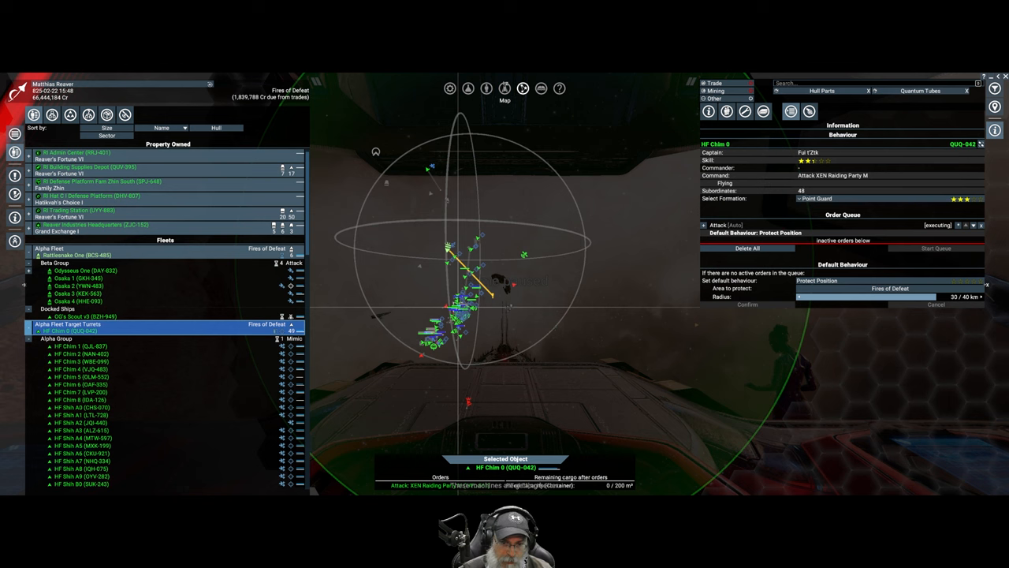
Review Odysseus One and Osaka 1's orders, then issue a new order to Osaka 3.
click(85, 270)
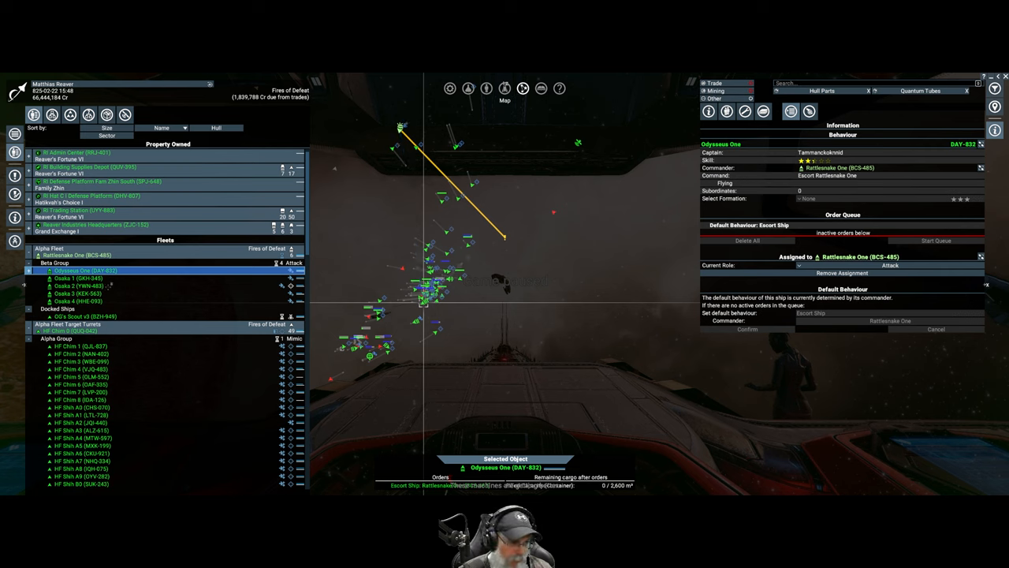
click(87, 277)
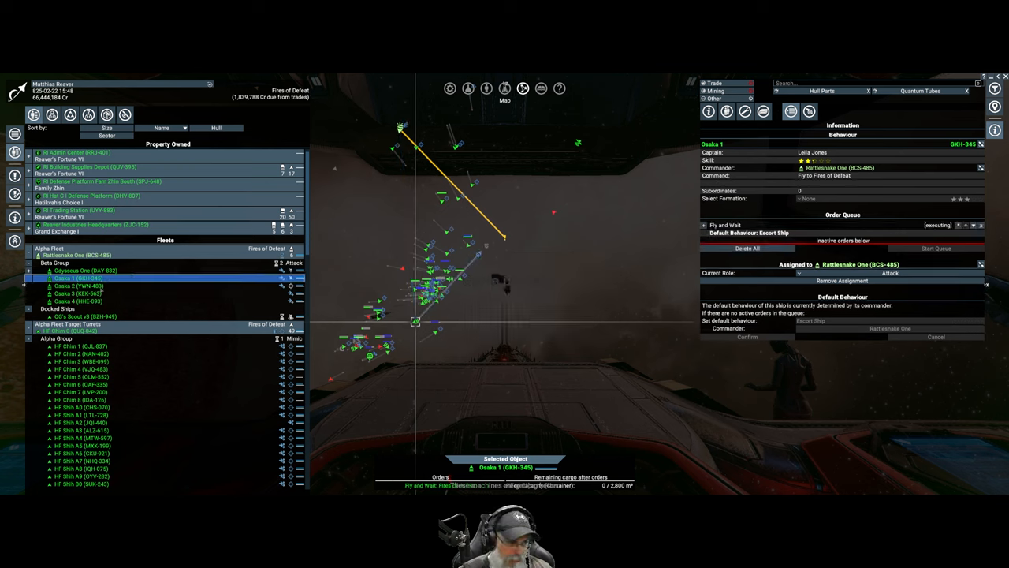
click(79, 285)
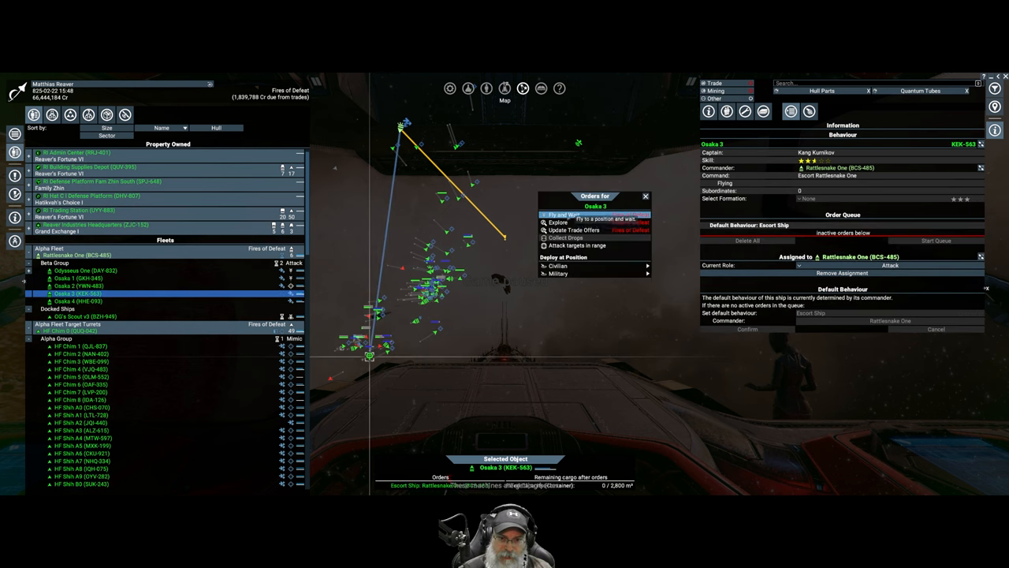
click(568, 214)
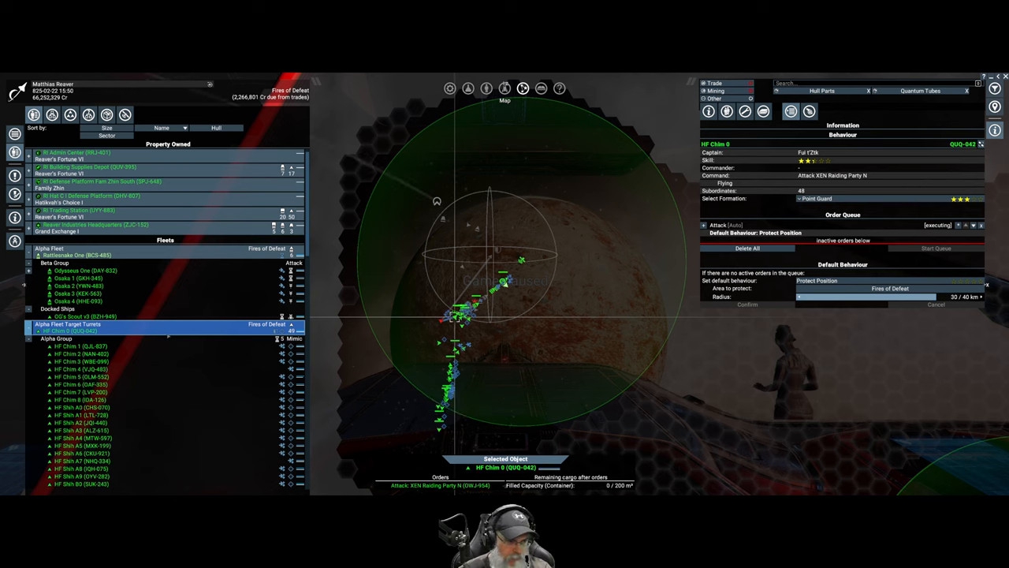
Select fighter HF Chim 1 to confirm it mimics its commander's behaviour.
scroll(down, 3)
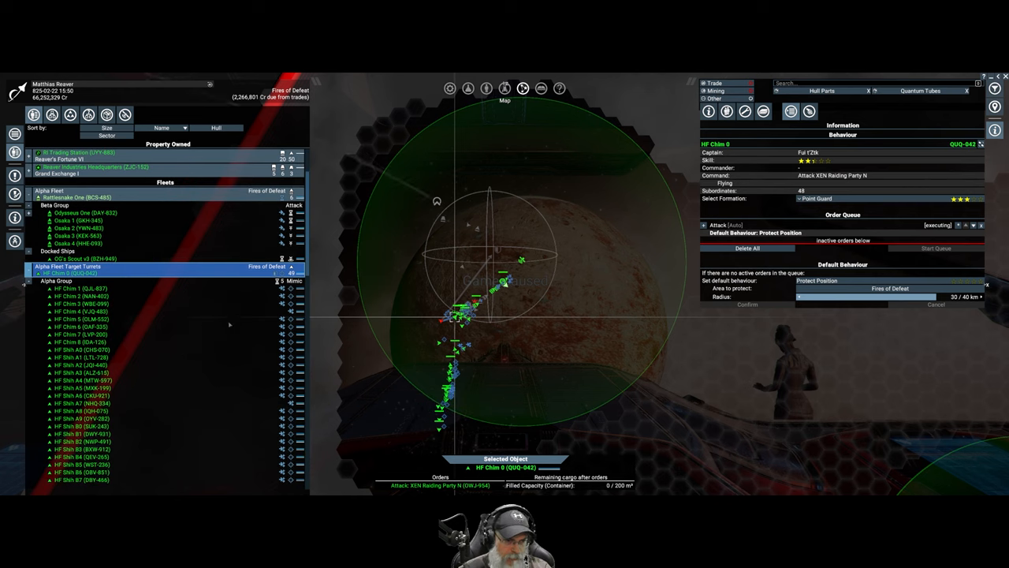
scroll(down, 3)
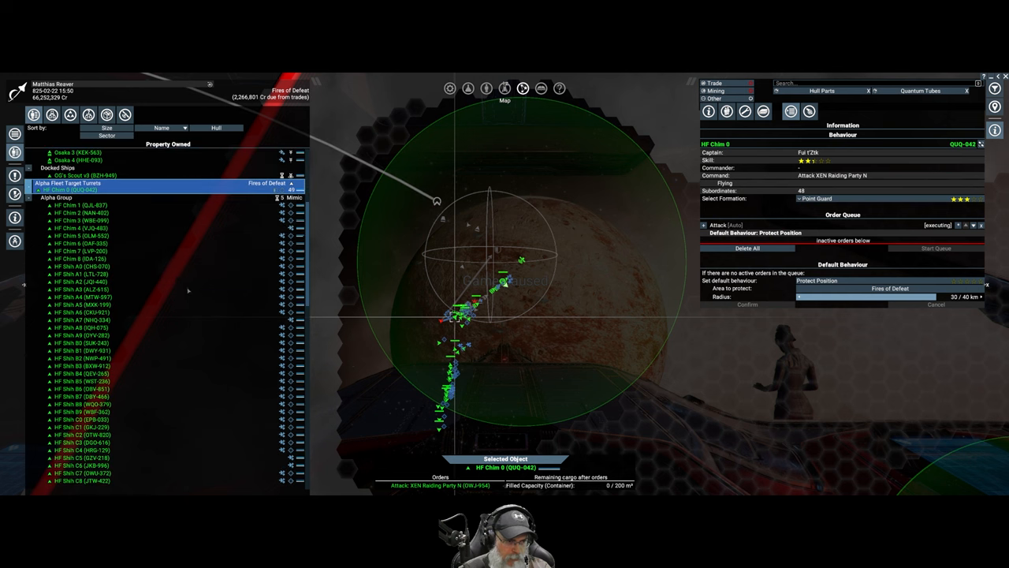
click(79, 173)
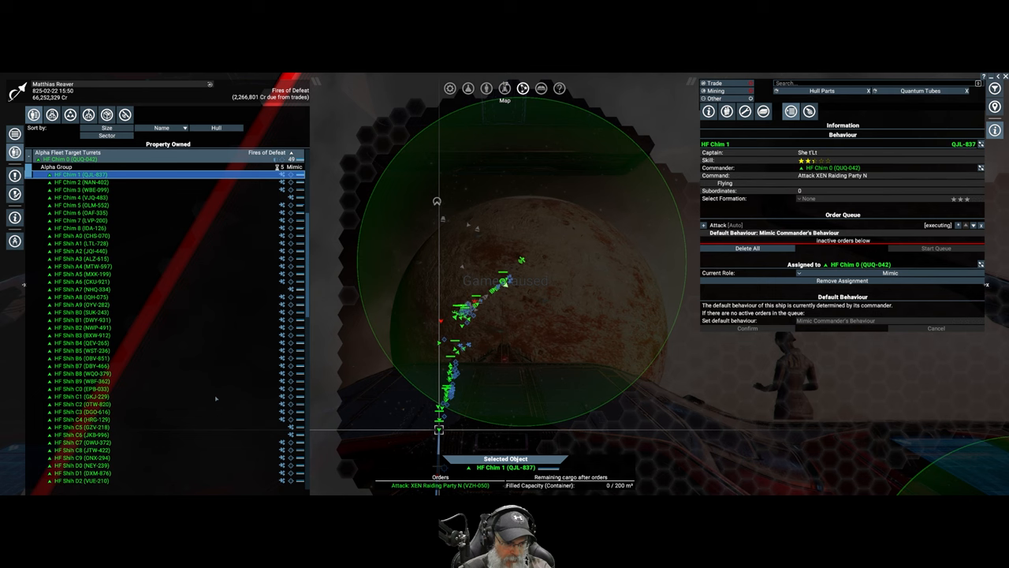
scroll(down, 3)
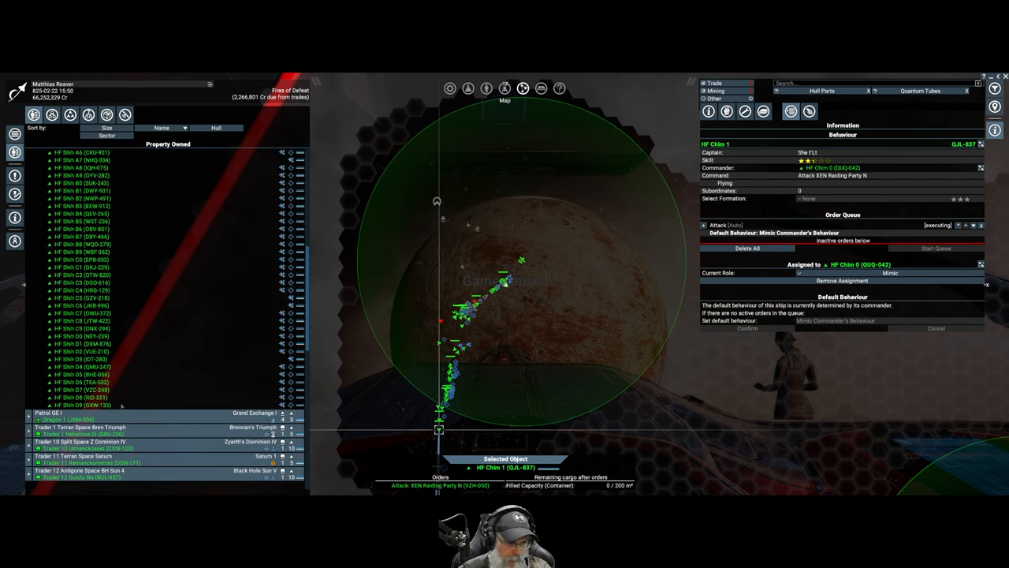